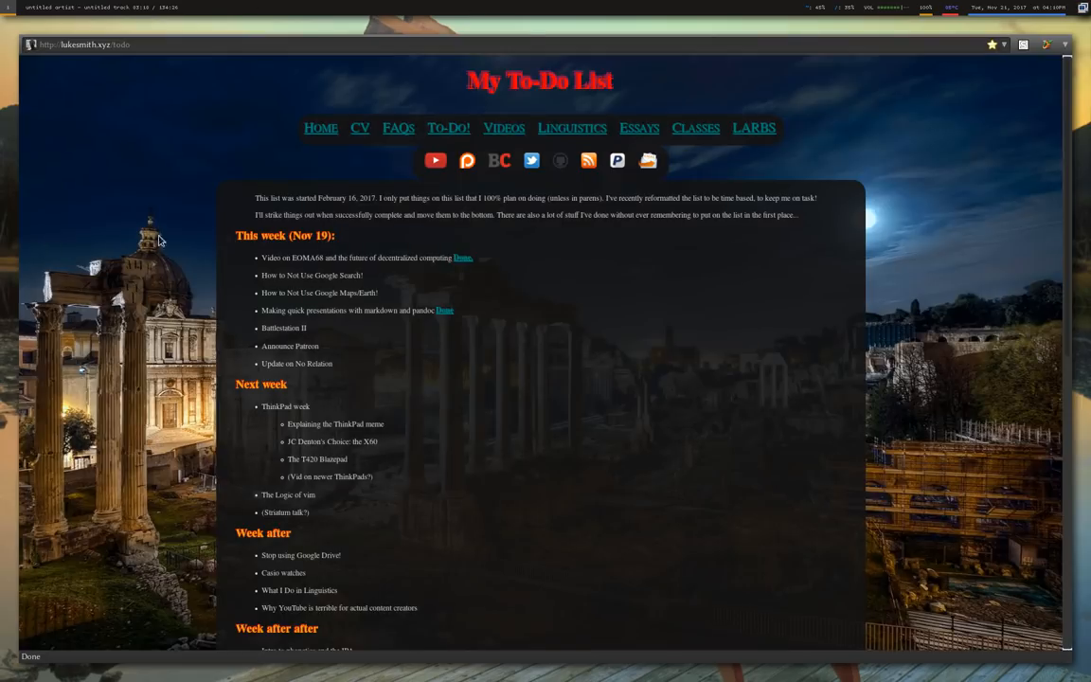
Browse down the BitChute channel's video listing, then return to the My To-Do List tab.
scroll("down", 3)
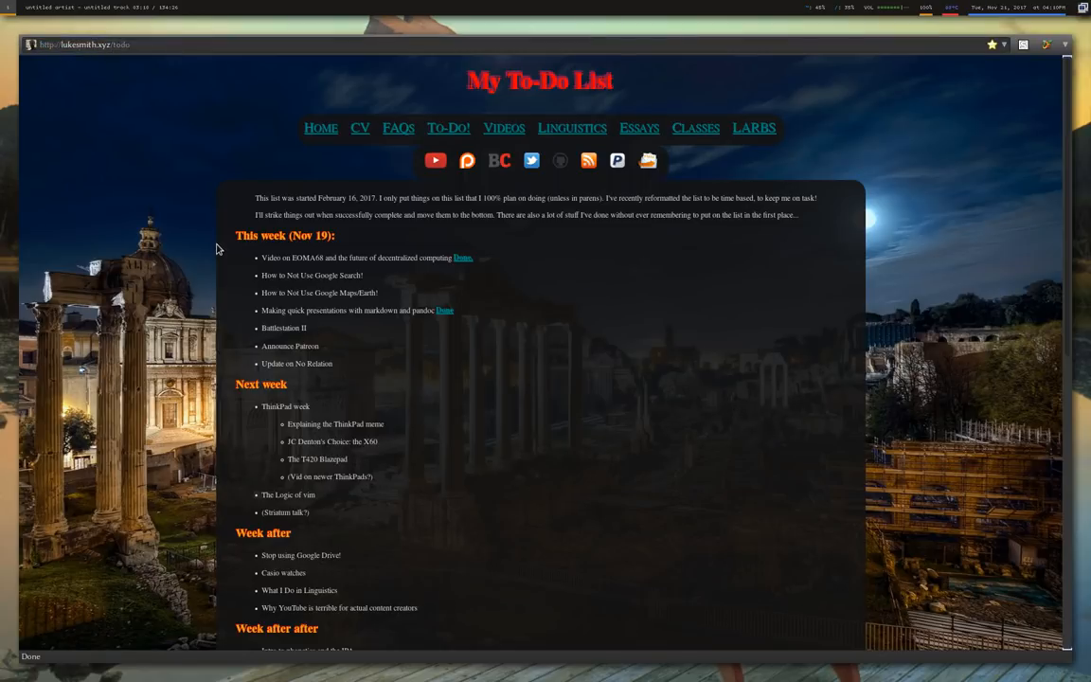
mouse_move(258, 265)
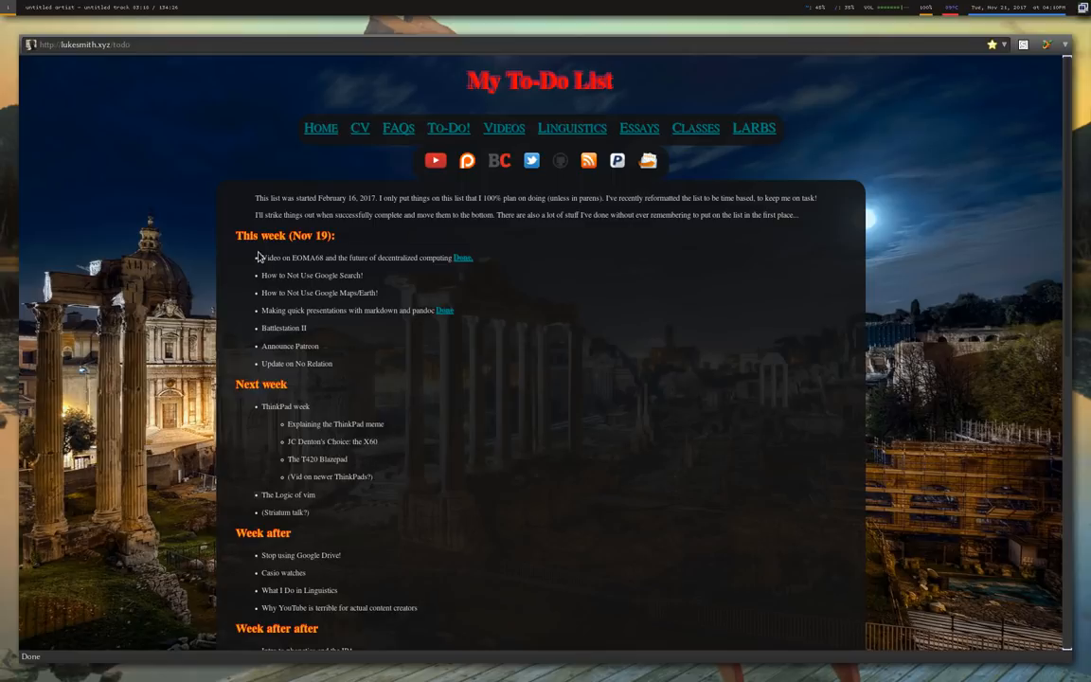
mouse_move(397, 382)
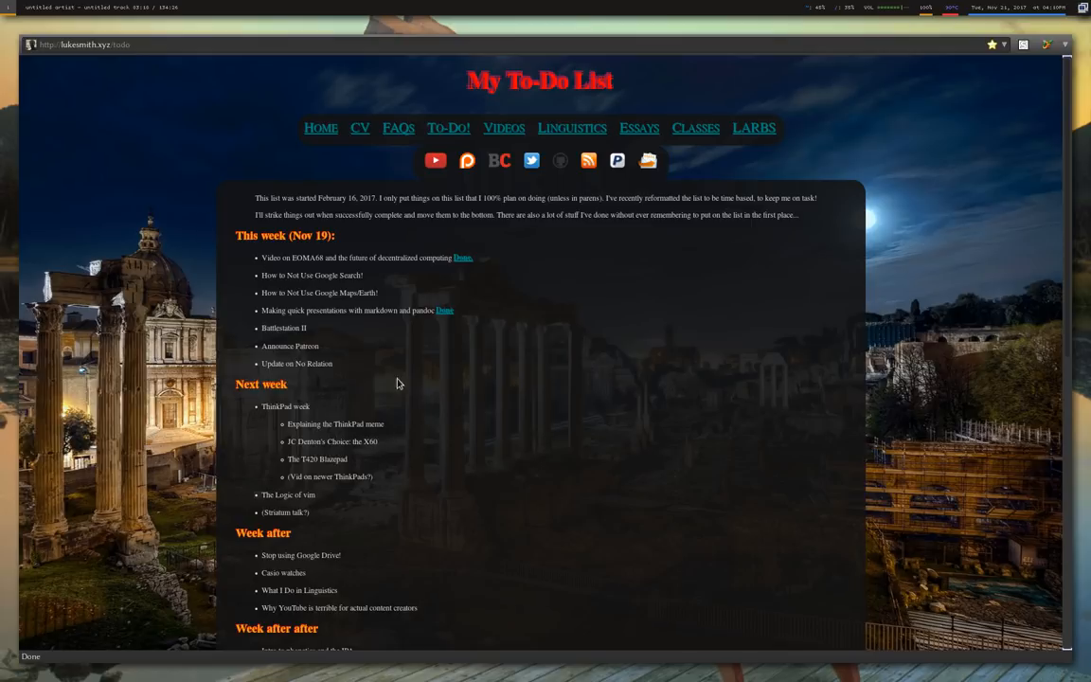
scroll("down", 3)
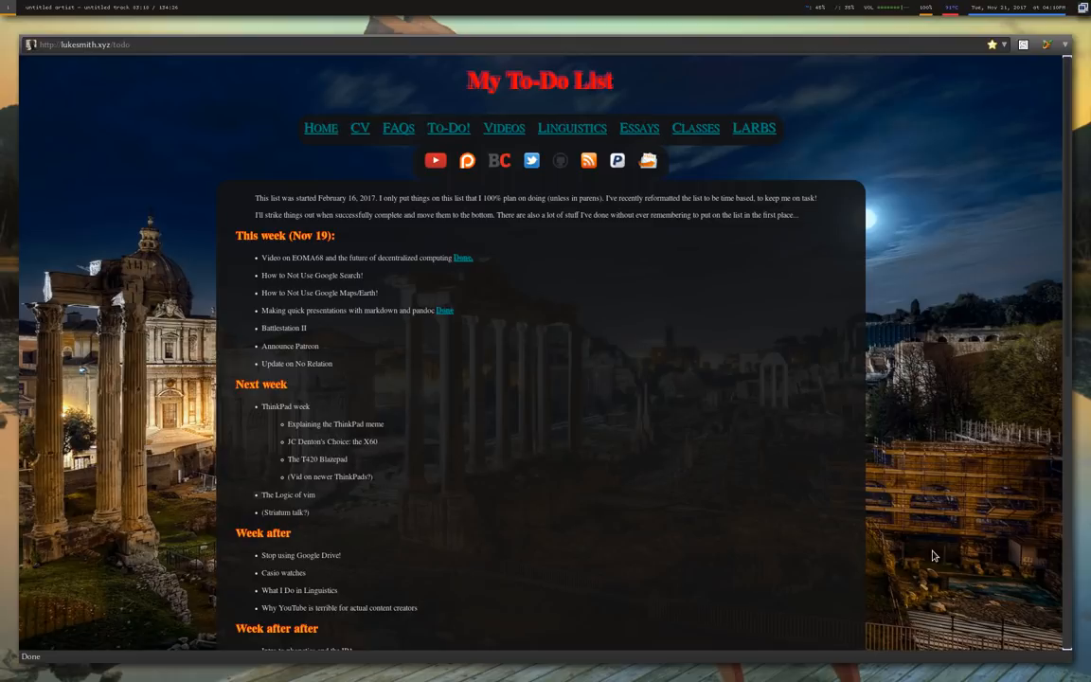
mouse_move(224, 298)
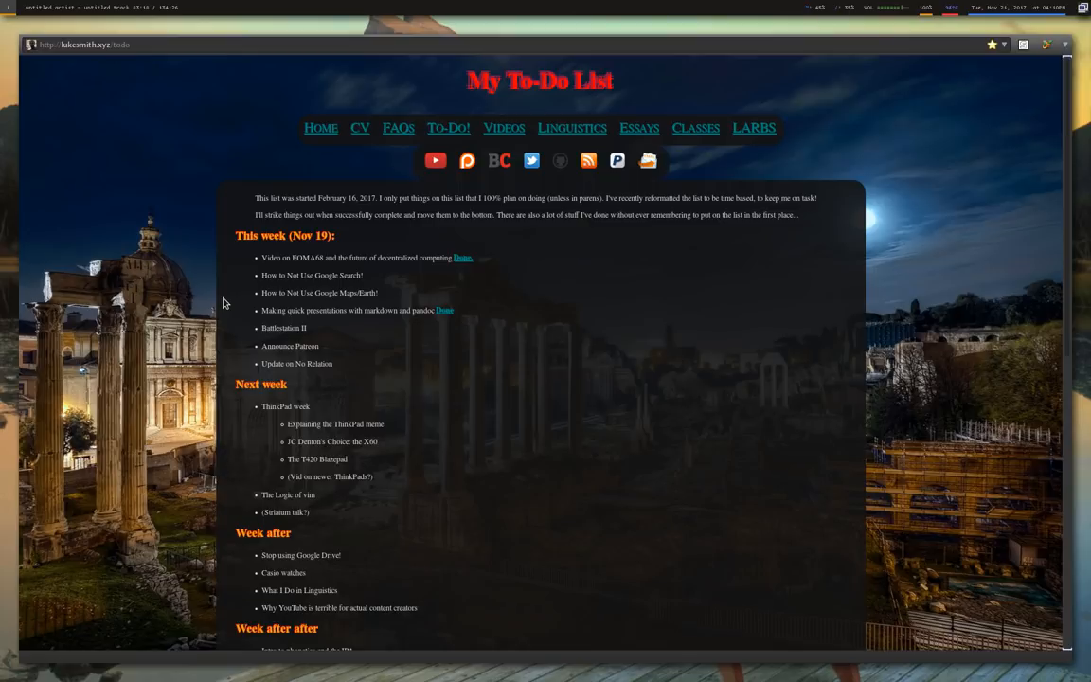
mouse_move(142, 291)
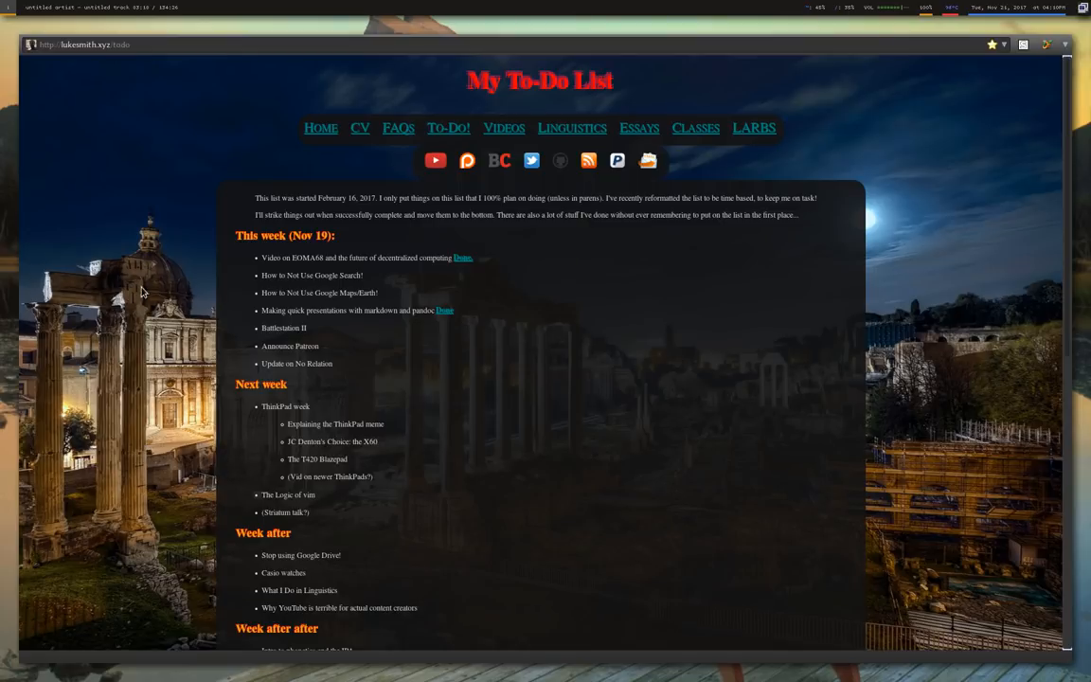
mouse_move(168, 286)
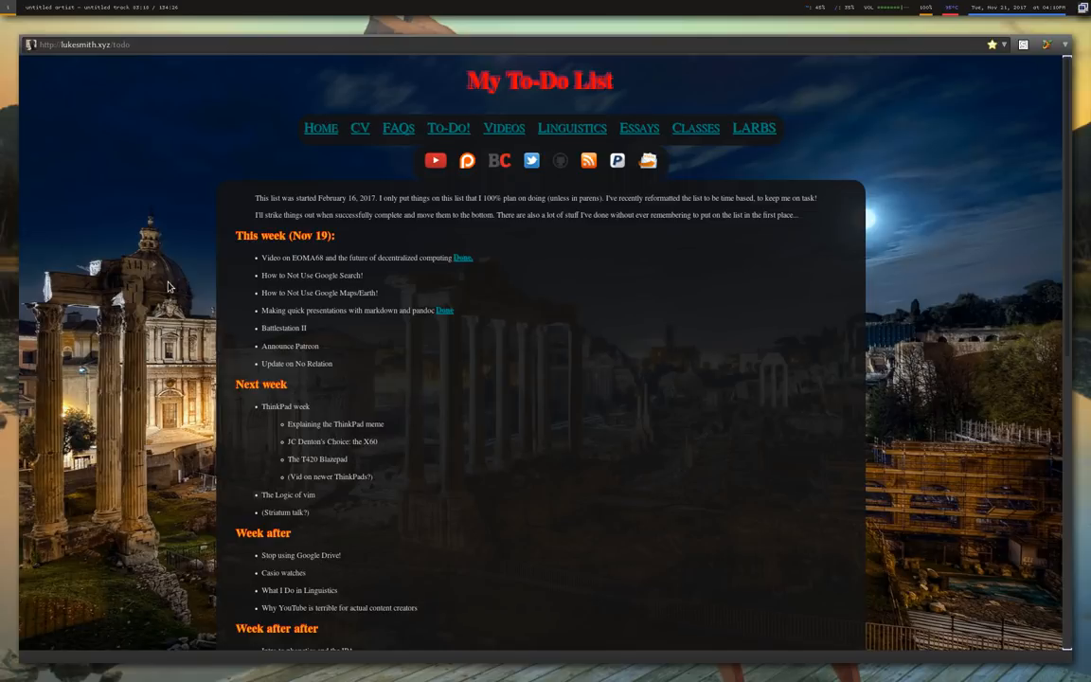
mouse_move(113, 231)
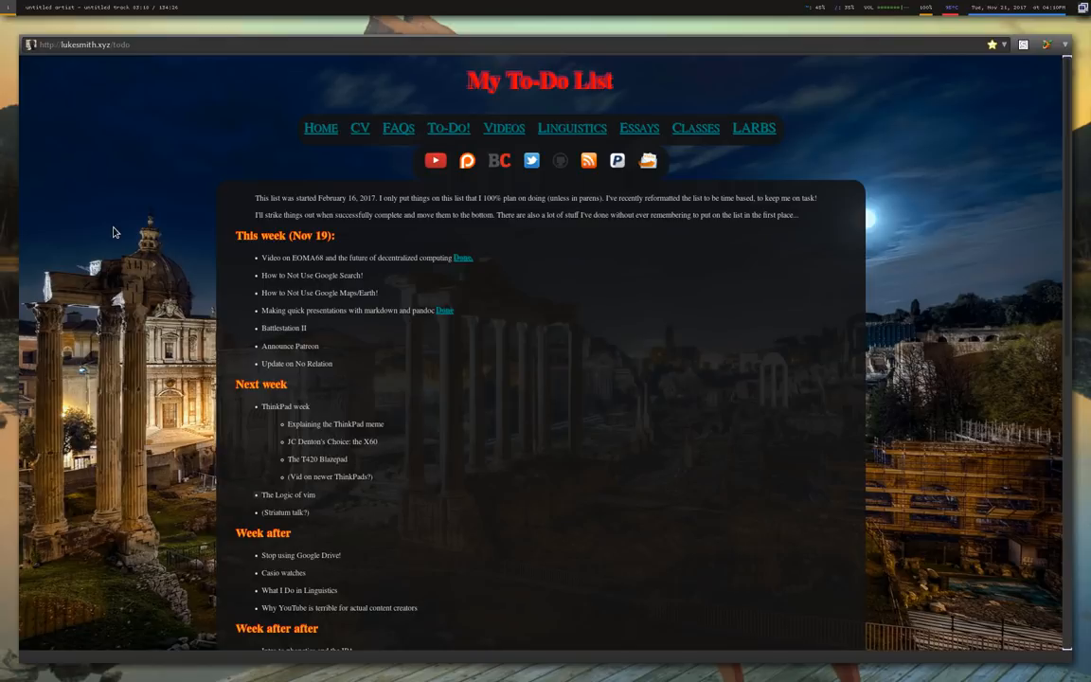
left_click_drag(261, 275, 288, 388)
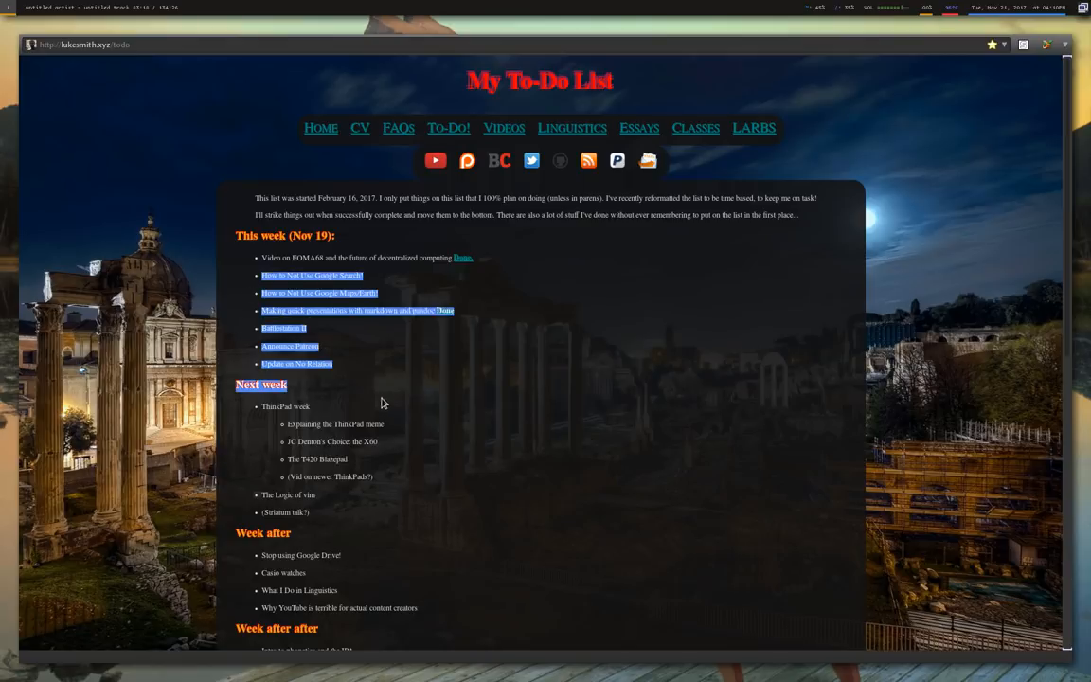
left_click(435, 392)
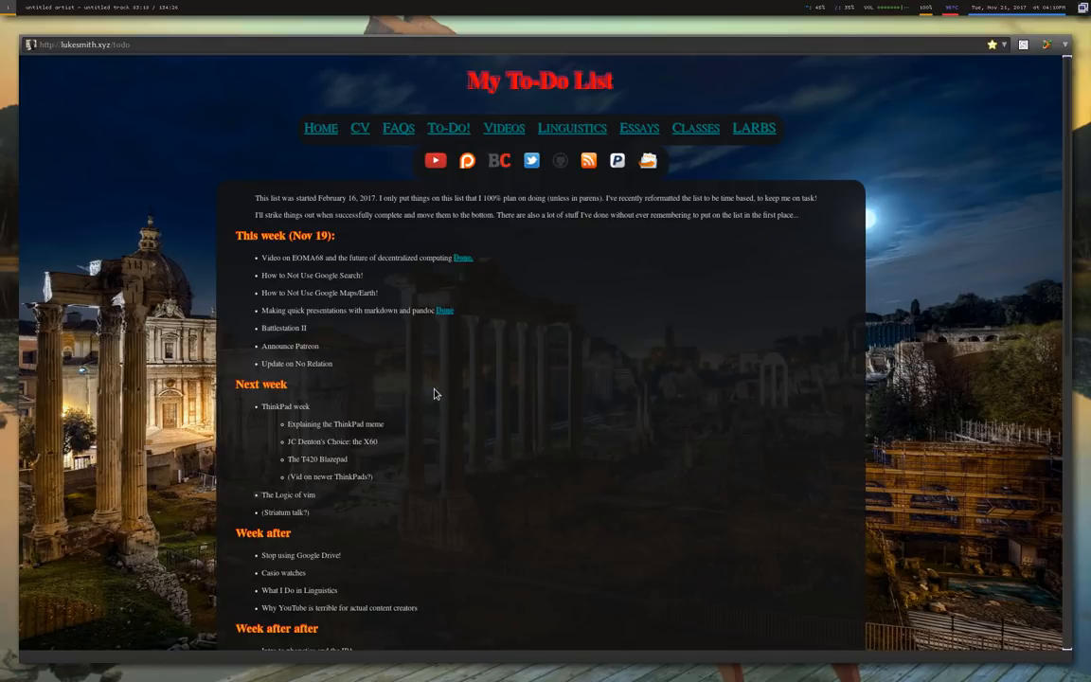
mouse_move(398, 392)
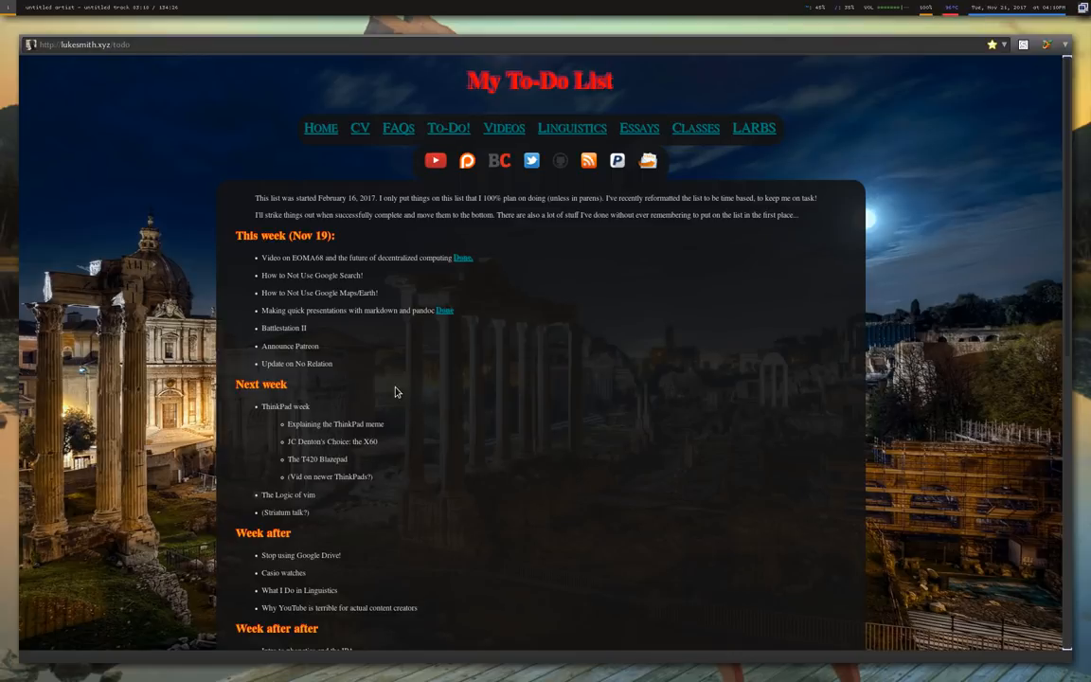
mouse_move(280, 271)
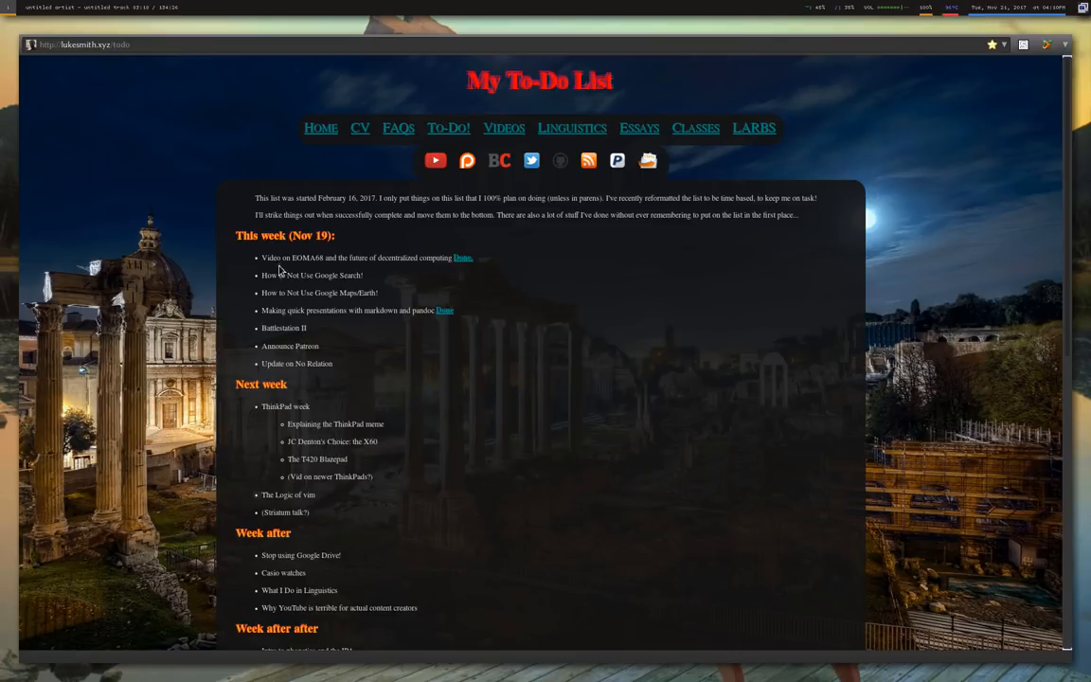
scroll("down", 3)
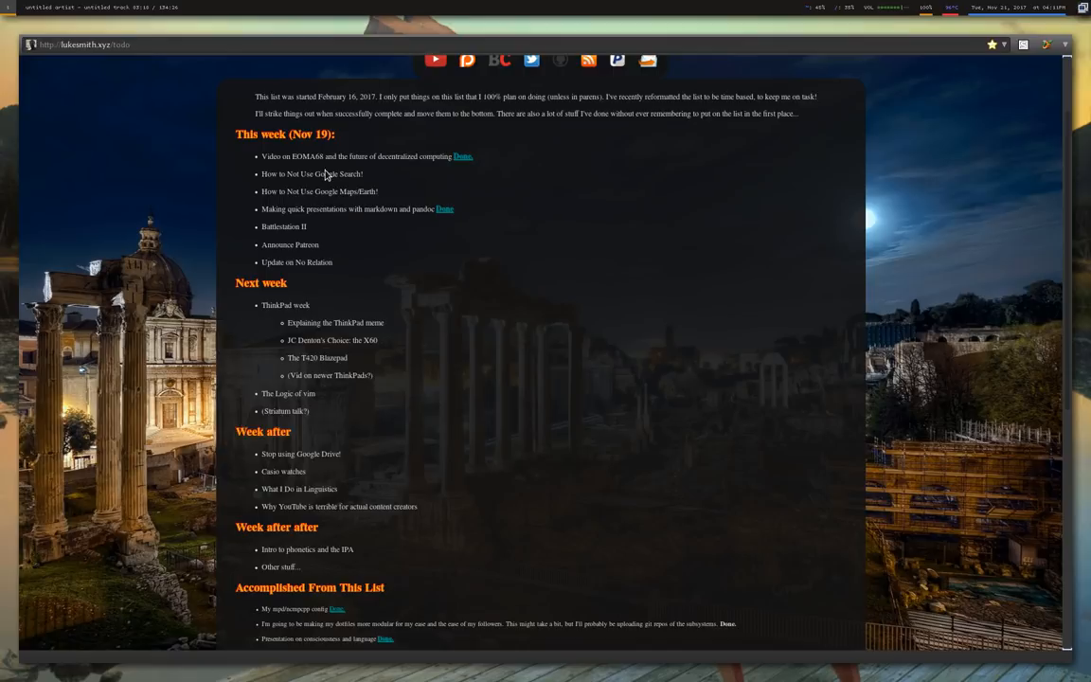
mouse_move(595, 528)
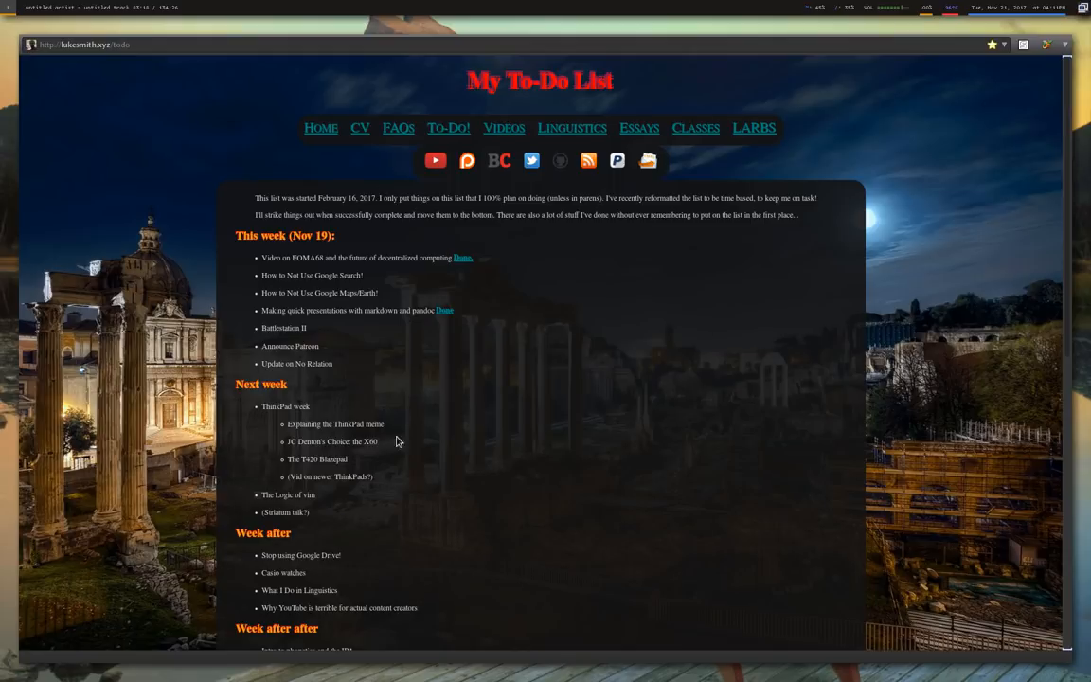
mouse_move(462, 257)
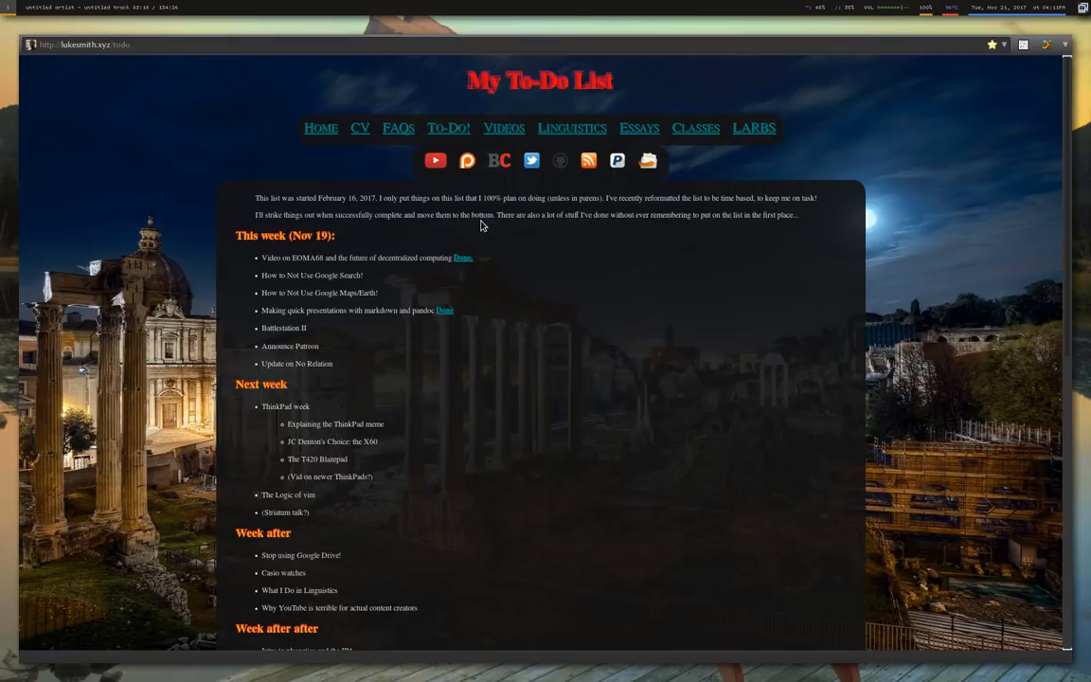
mouse_move(969, 557)
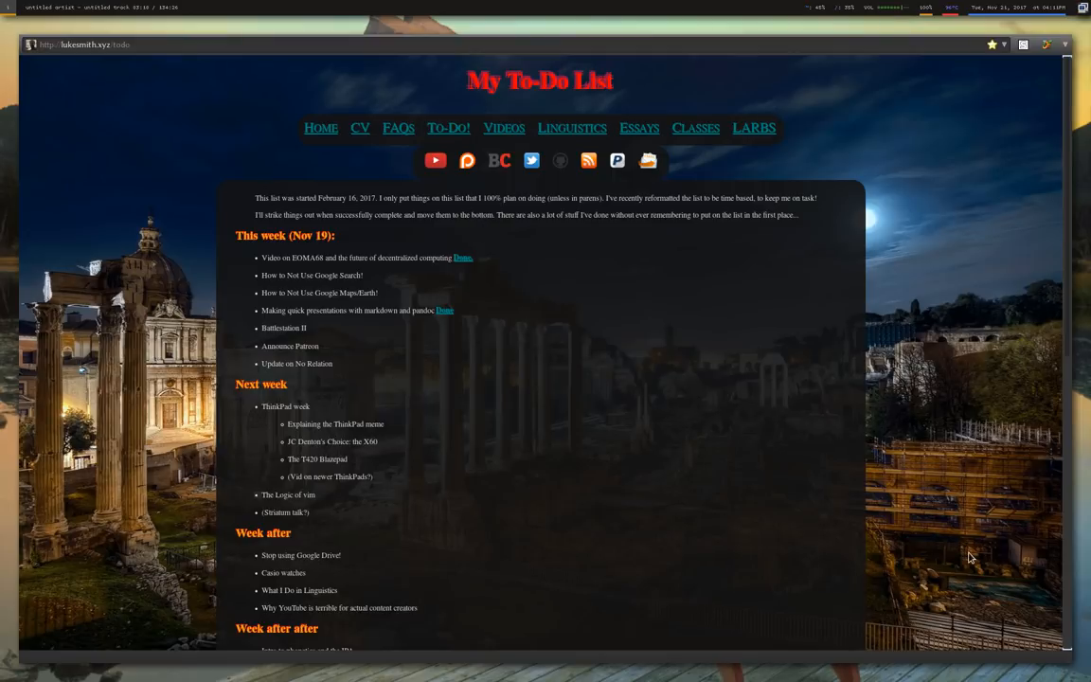
mouse_move(500, 160)
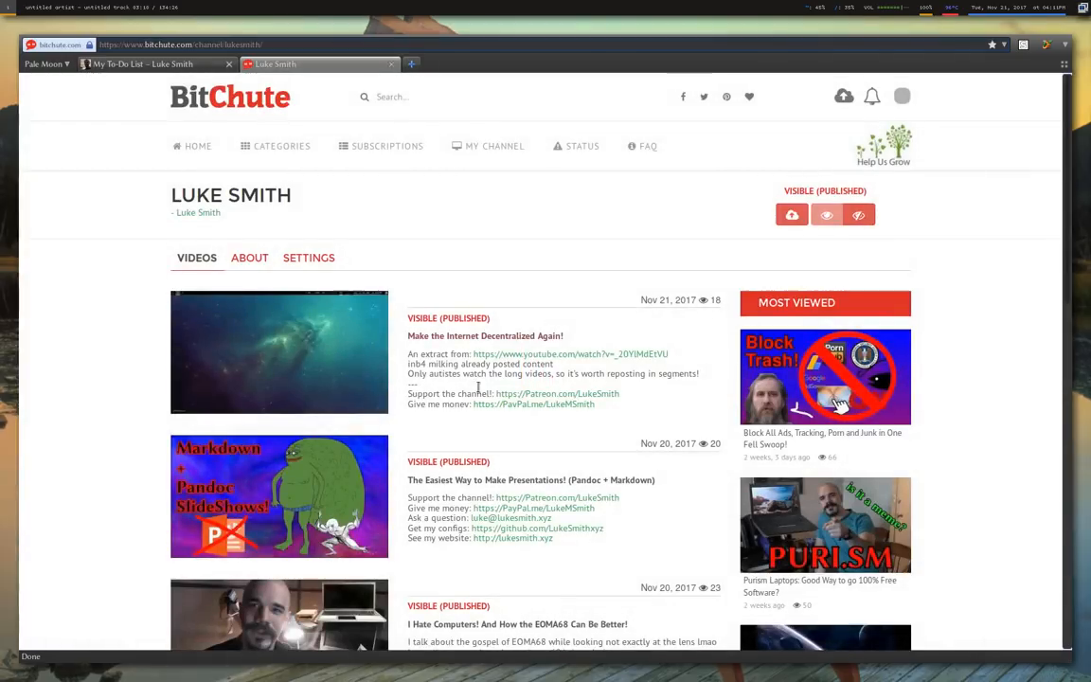
scroll("down", 3)
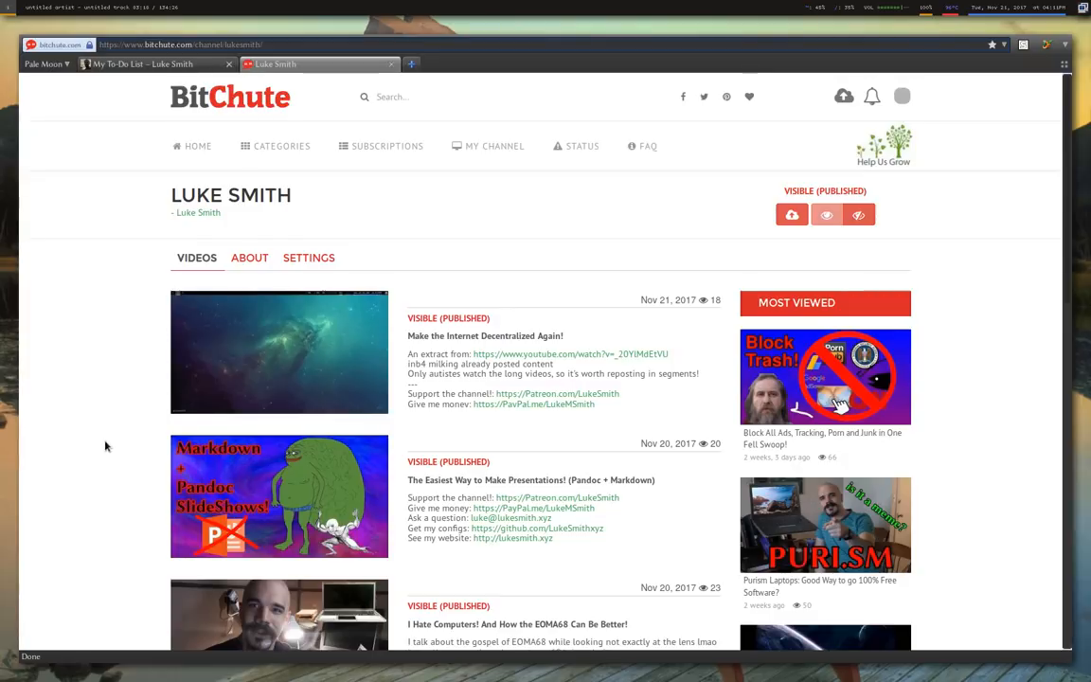
mouse_move(91, 345)
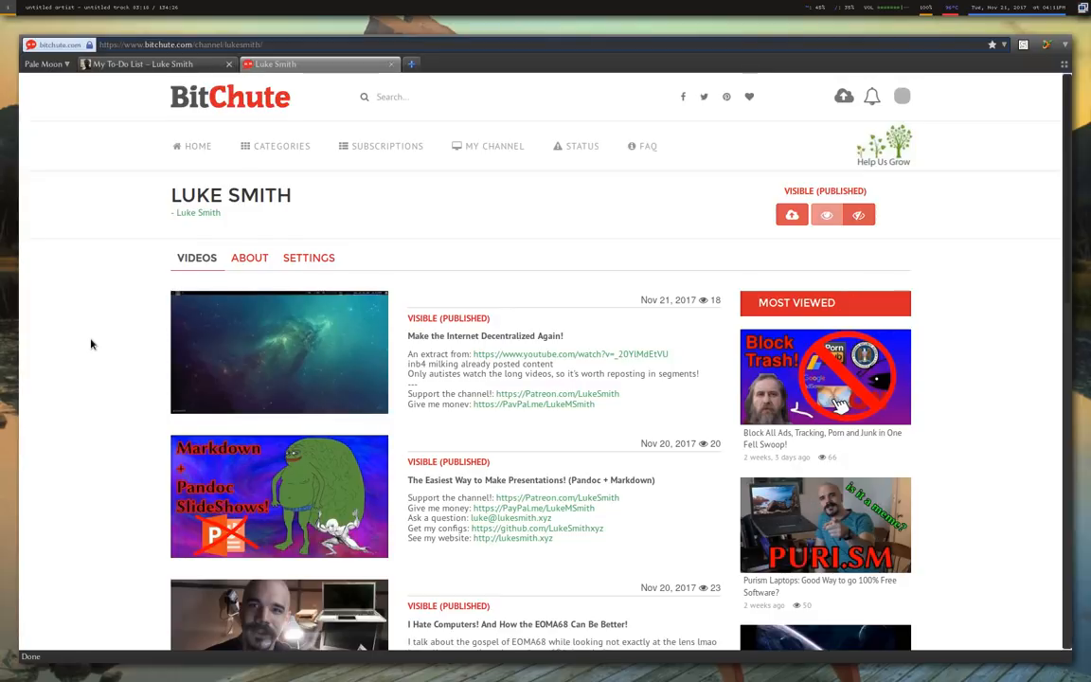
scroll("down", 3)
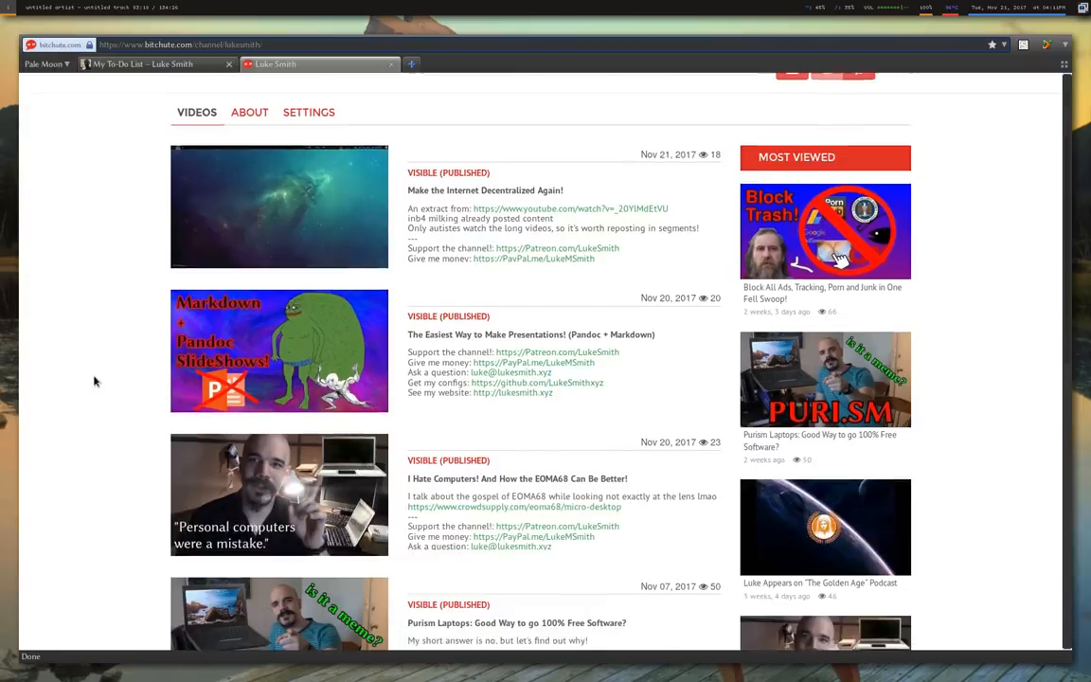
scroll("down", 3)
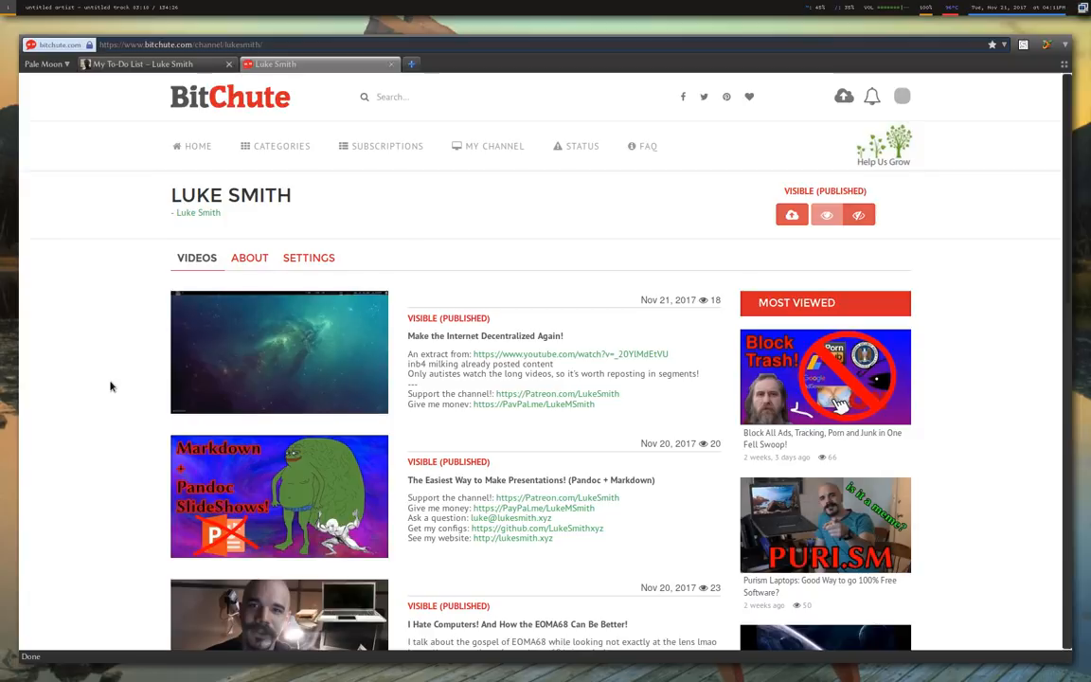
mouse_move(159, 64)
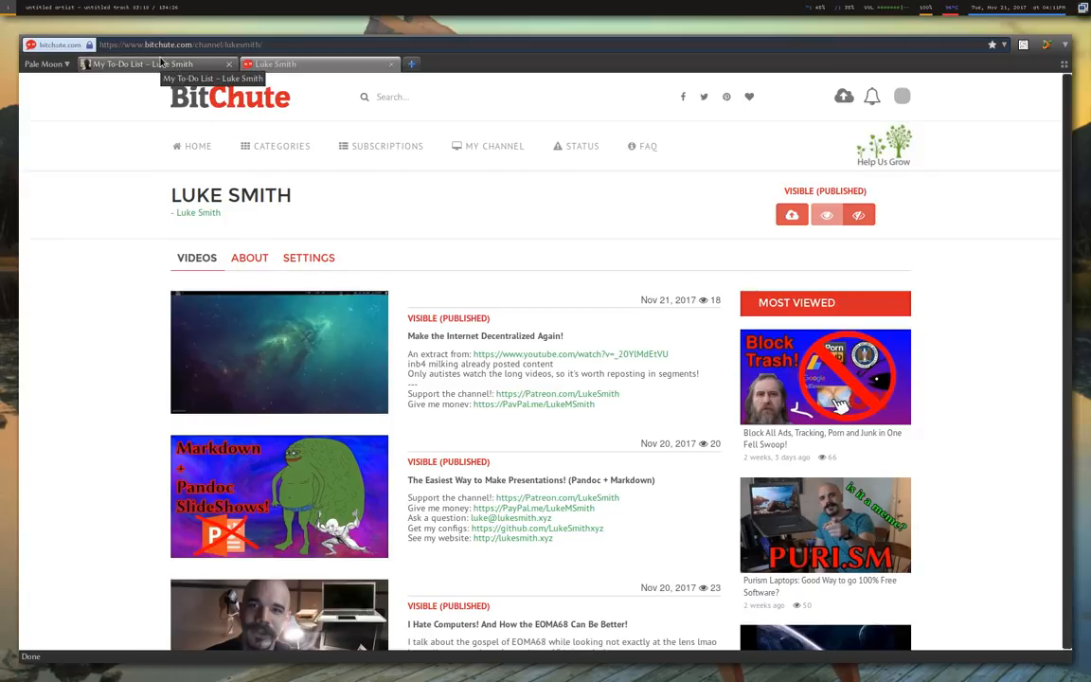
left_click(142, 64)
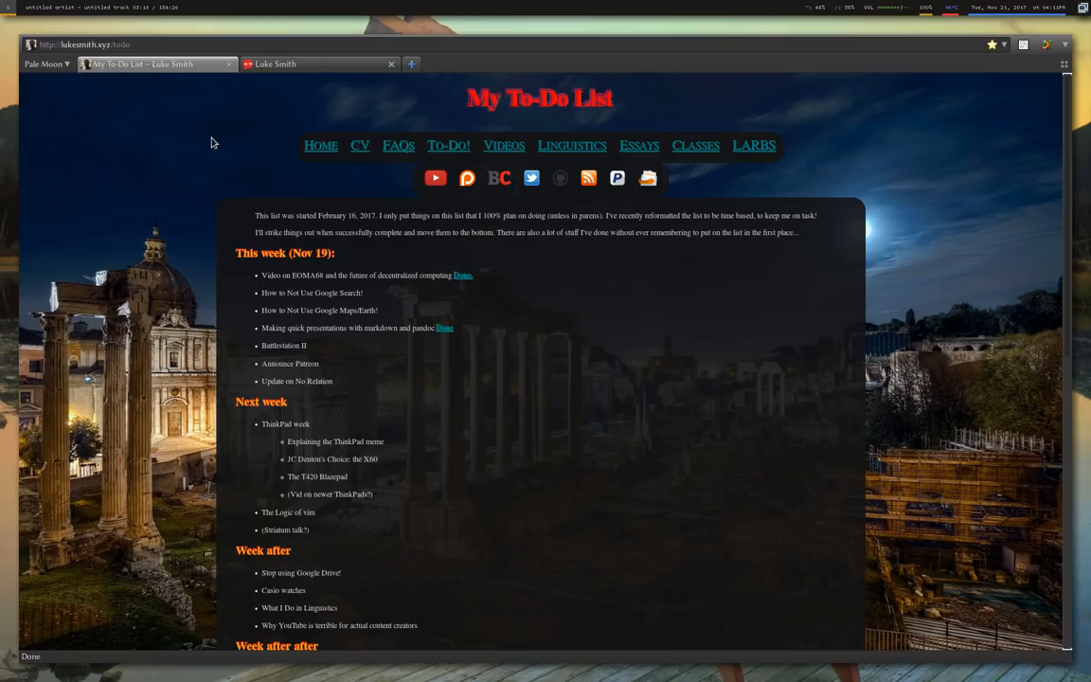
mouse_move(436, 178)
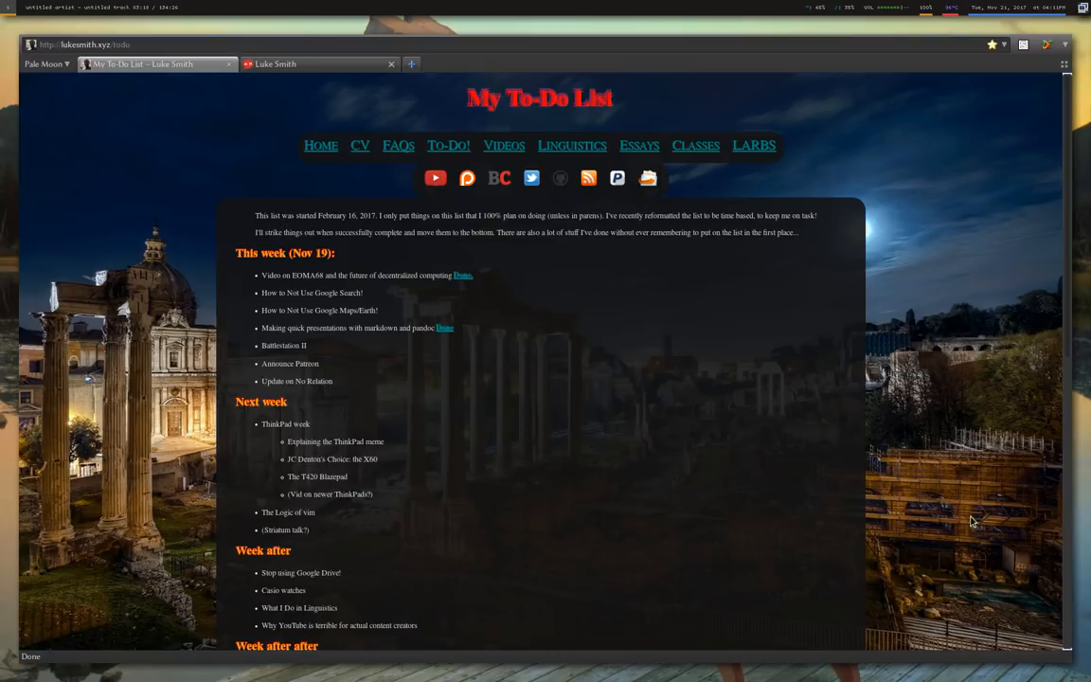
mouse_move(985, 537)
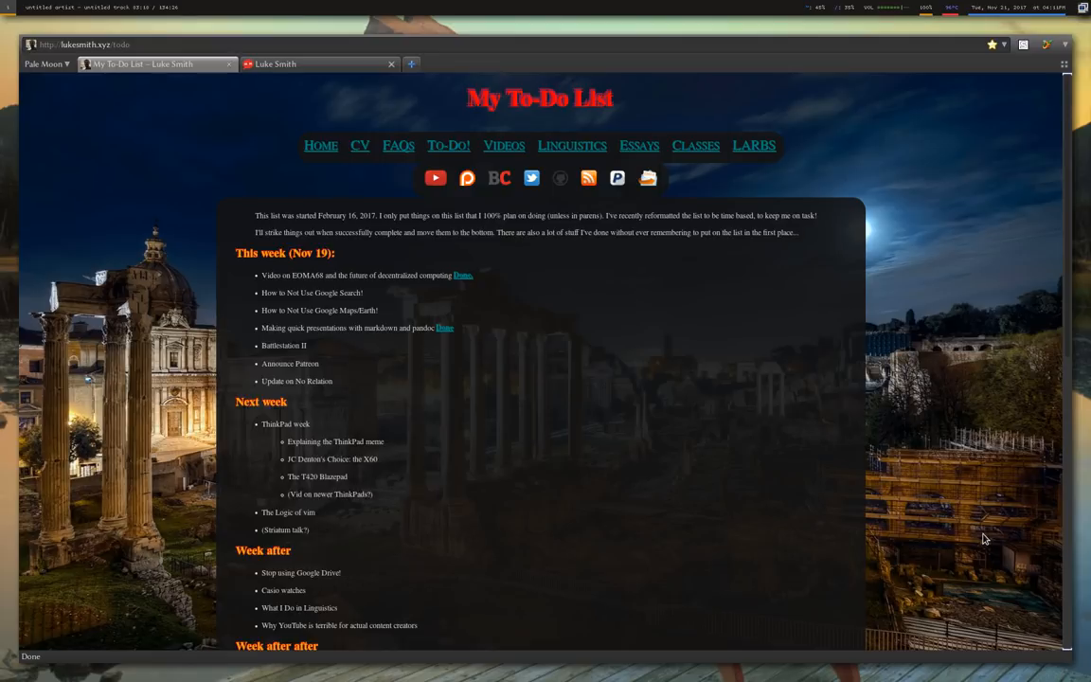
mouse_move(833, 553)
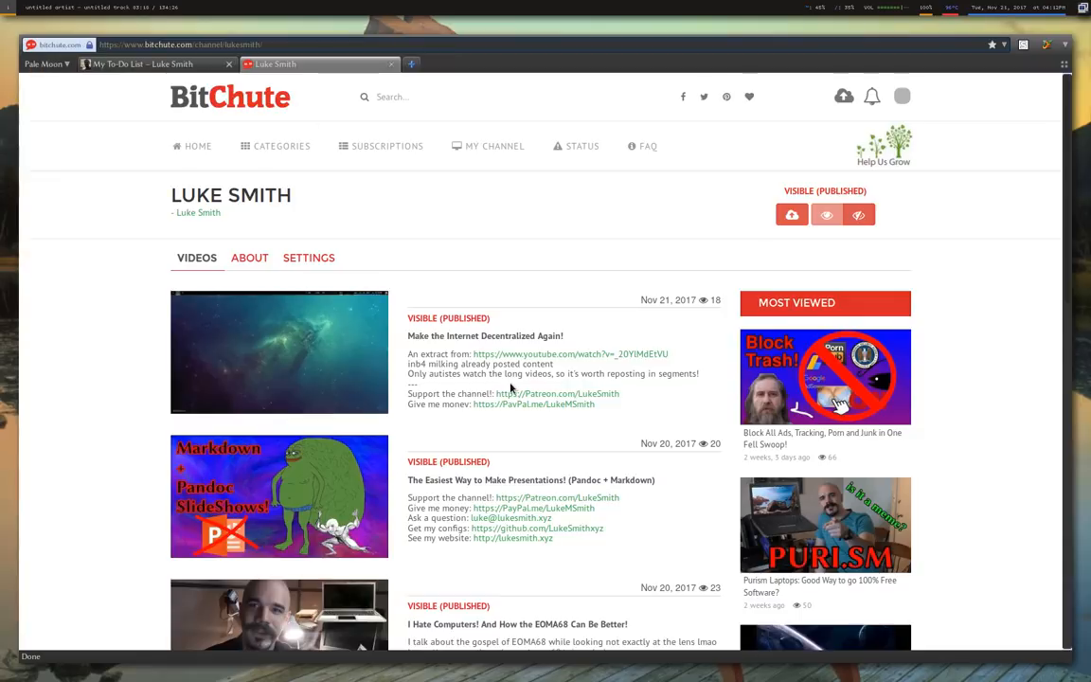
mouse_move(390, 64)
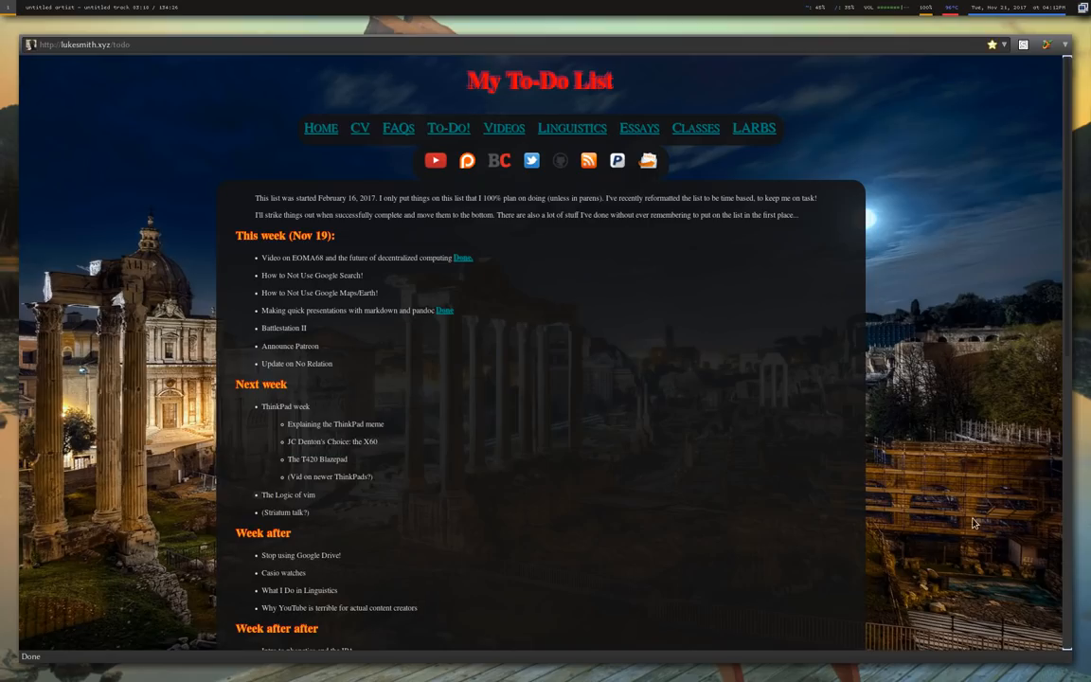
mouse_move(765, 428)
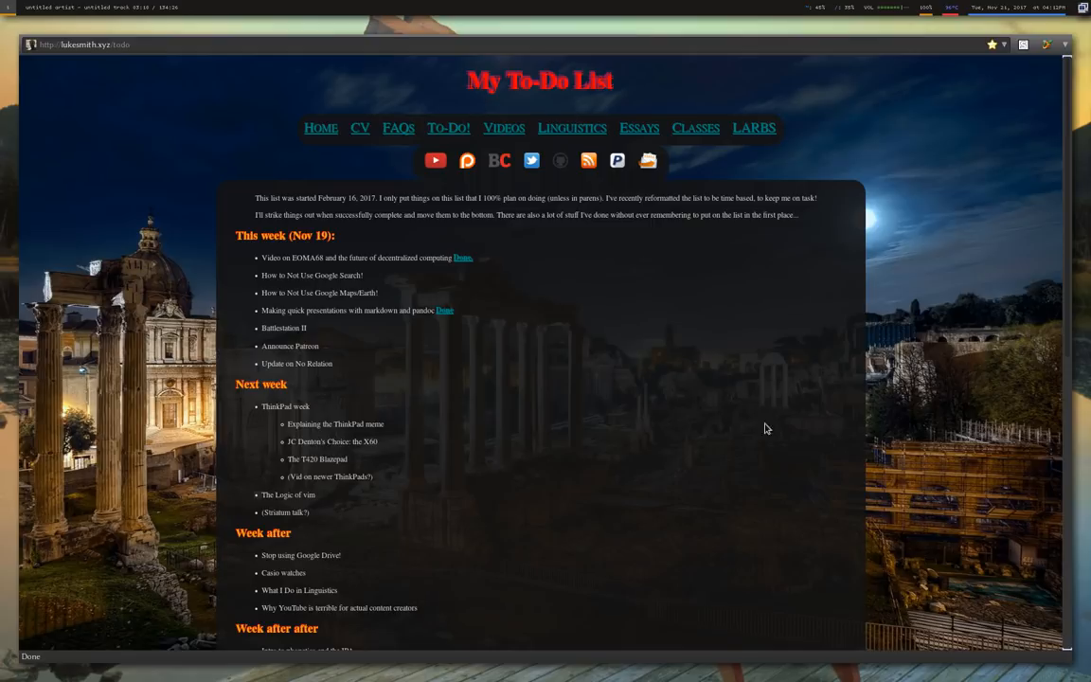
mouse_move(901, 519)
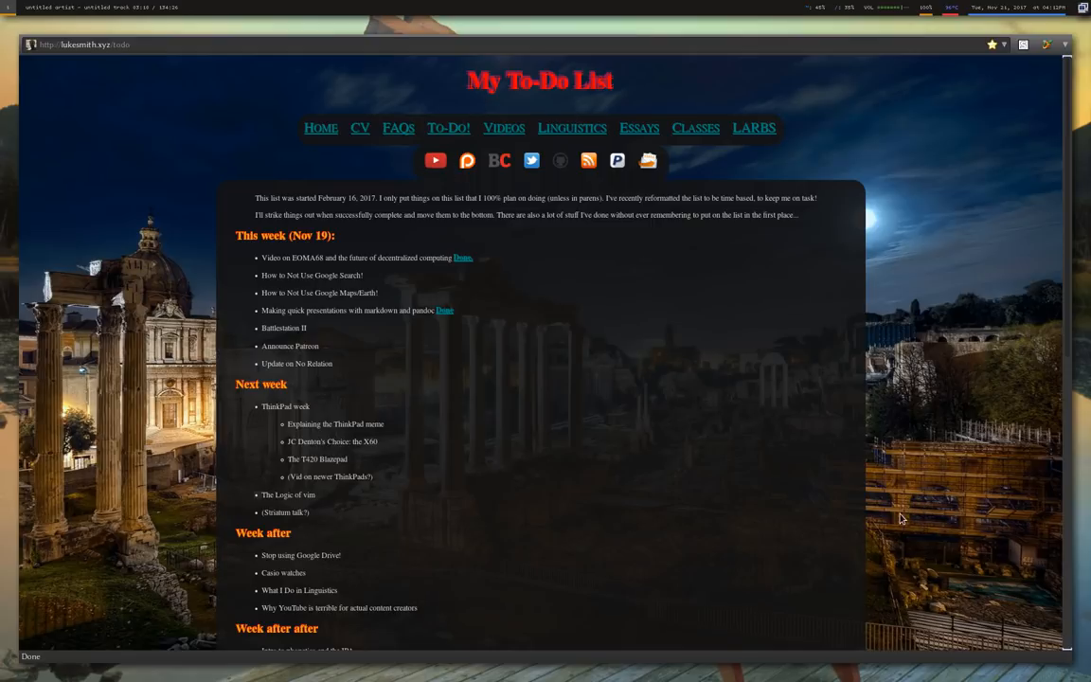
mouse_move(898, 519)
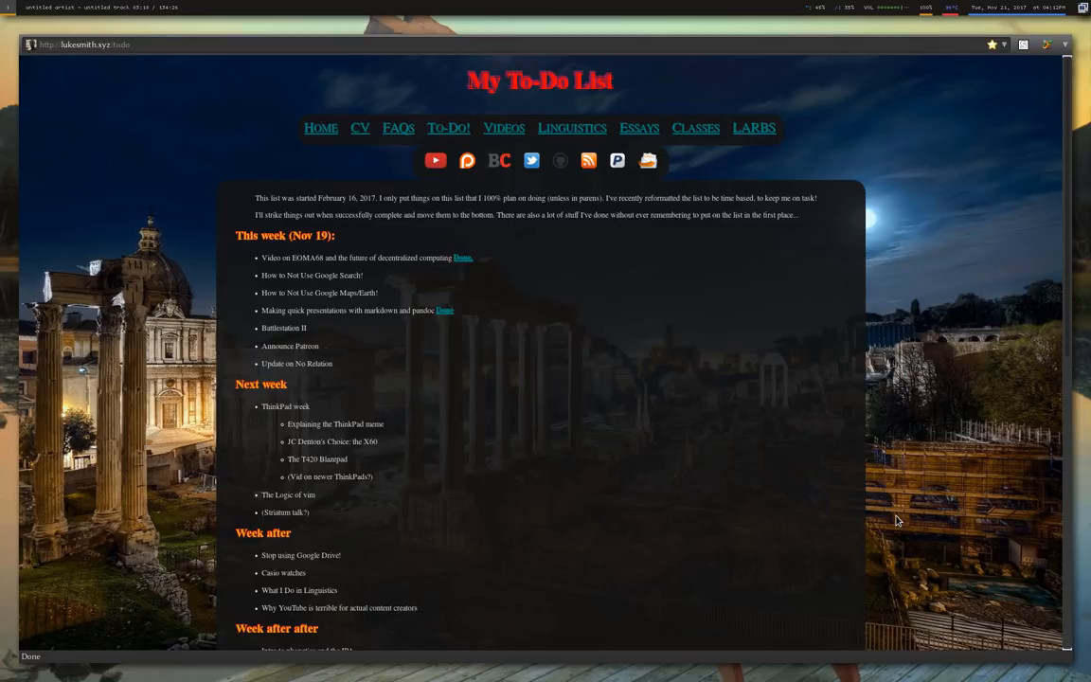
mouse_move(364, 195)
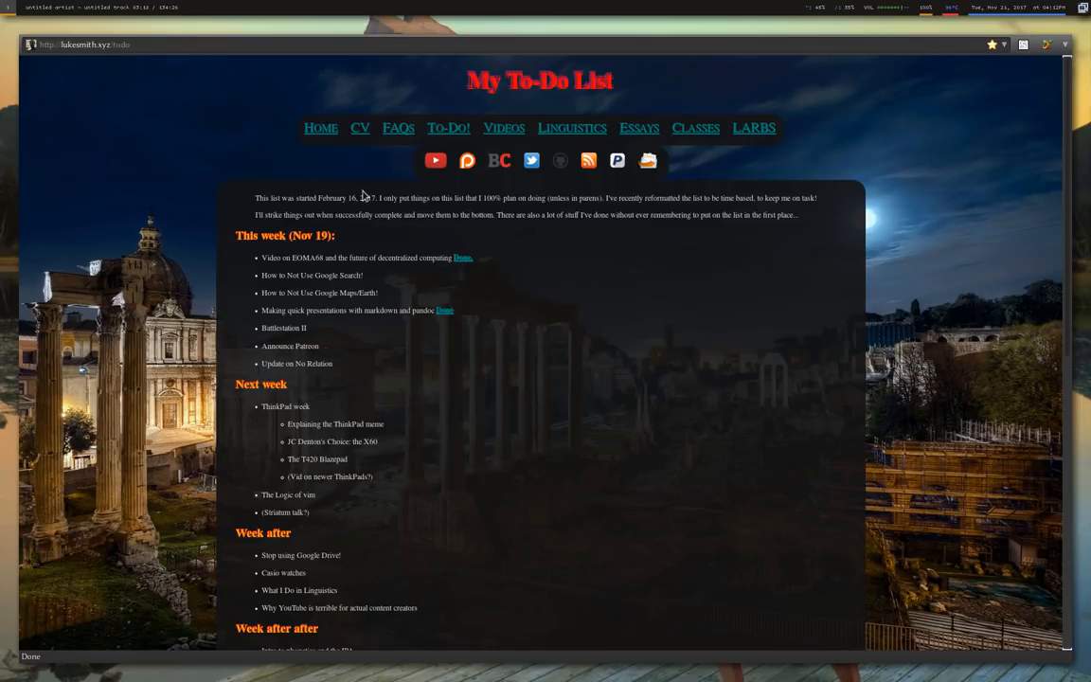
mouse_move(953, 575)
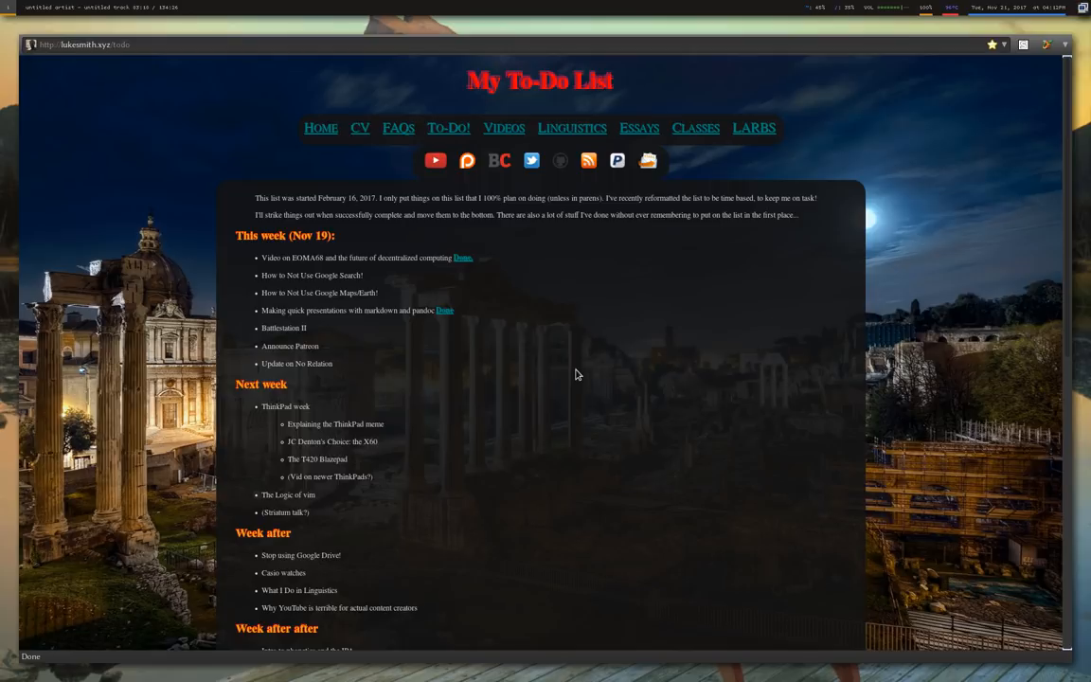
mouse_move(504, 345)
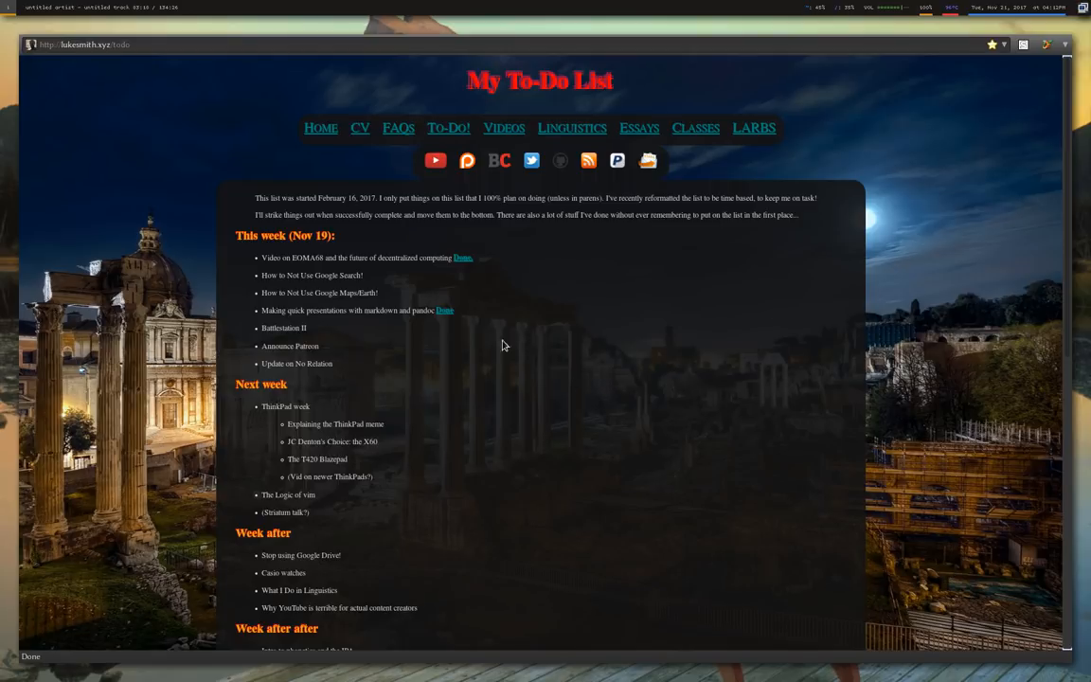
mouse_move(990, 589)
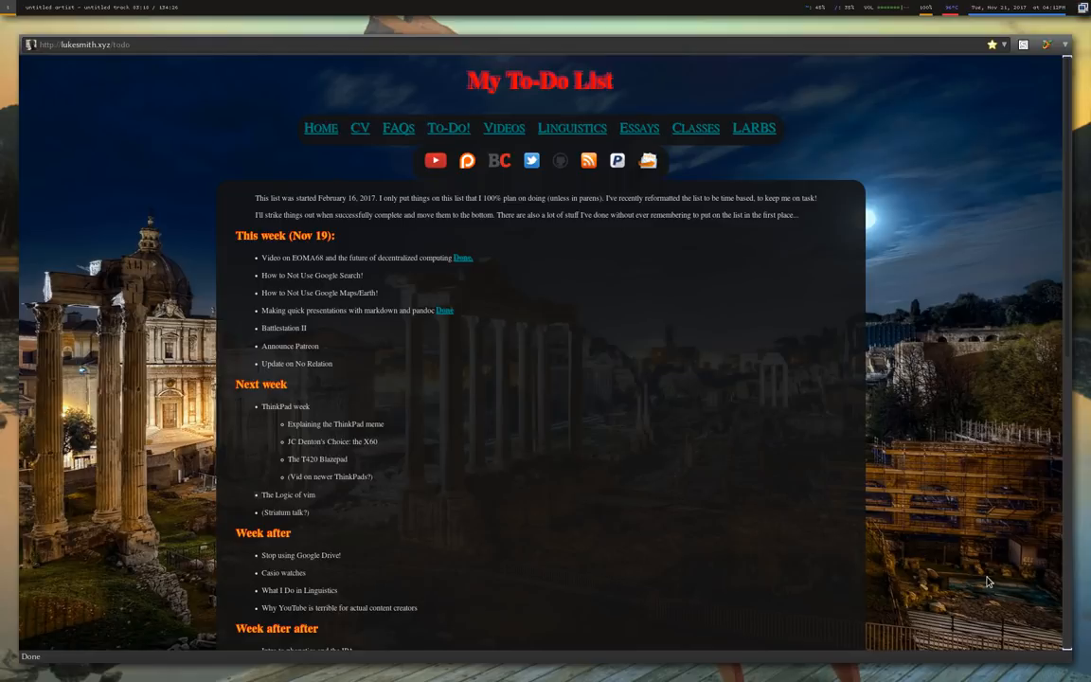
mouse_move(977, 565)
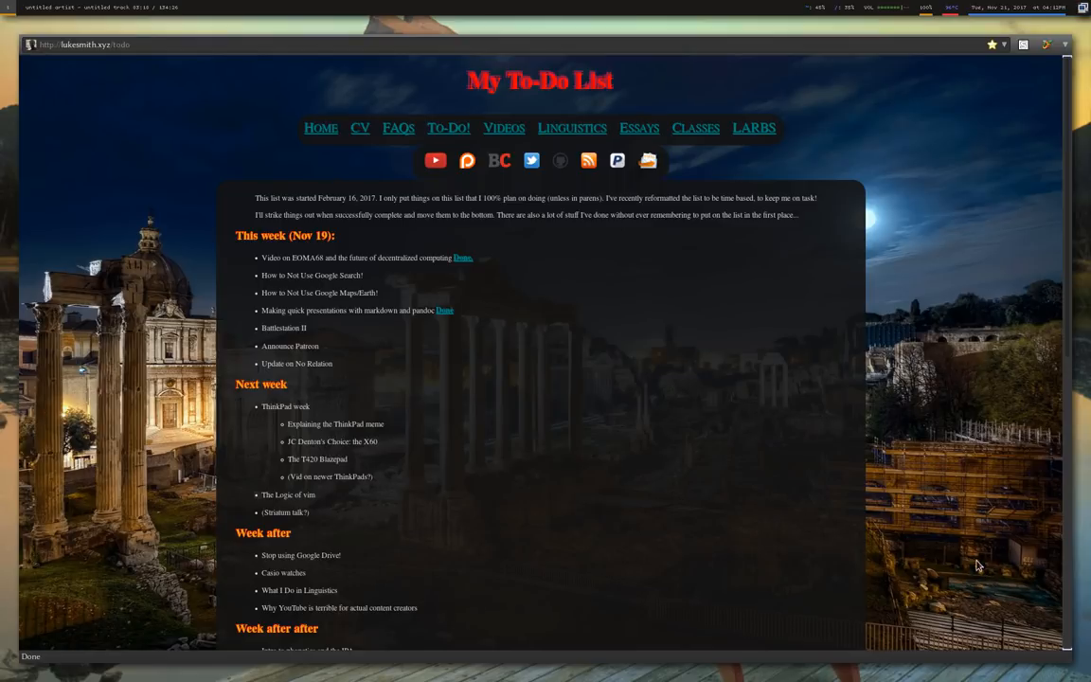
mouse_move(981, 566)
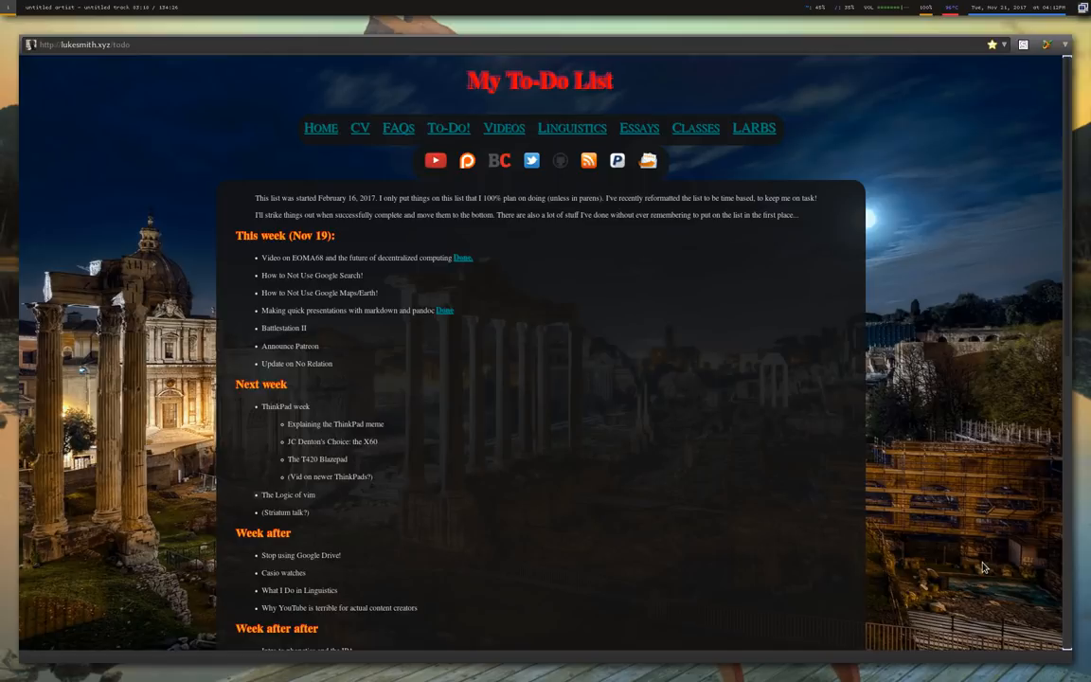
mouse_move(955, 558)
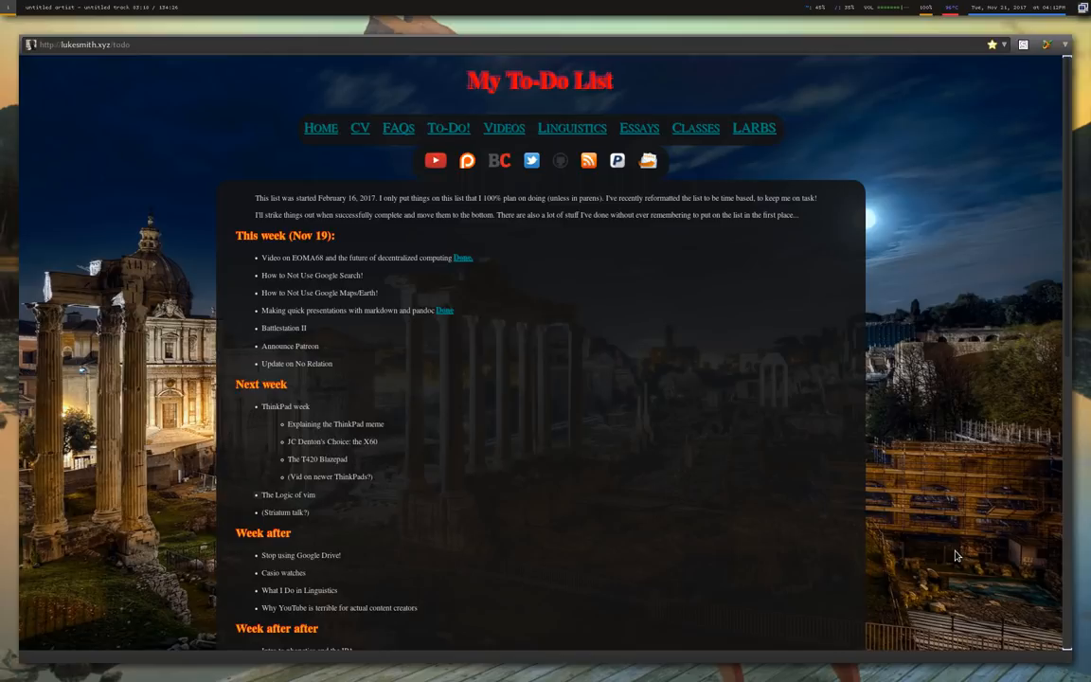
mouse_move(979, 560)
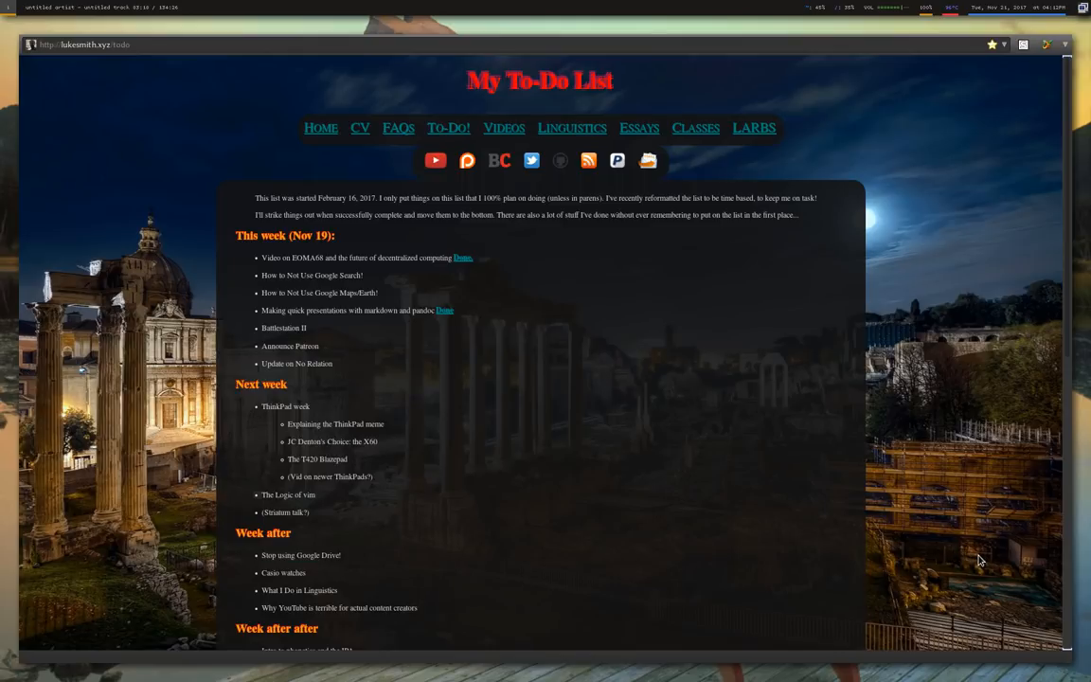
mouse_move(932, 518)
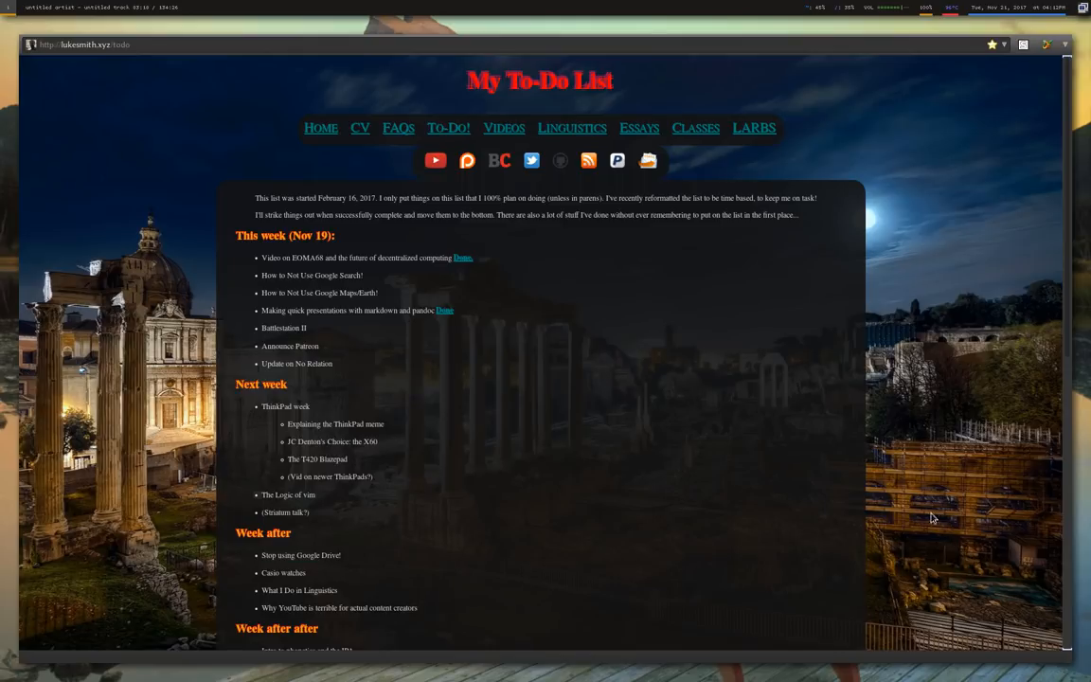
mouse_move(466, 159)
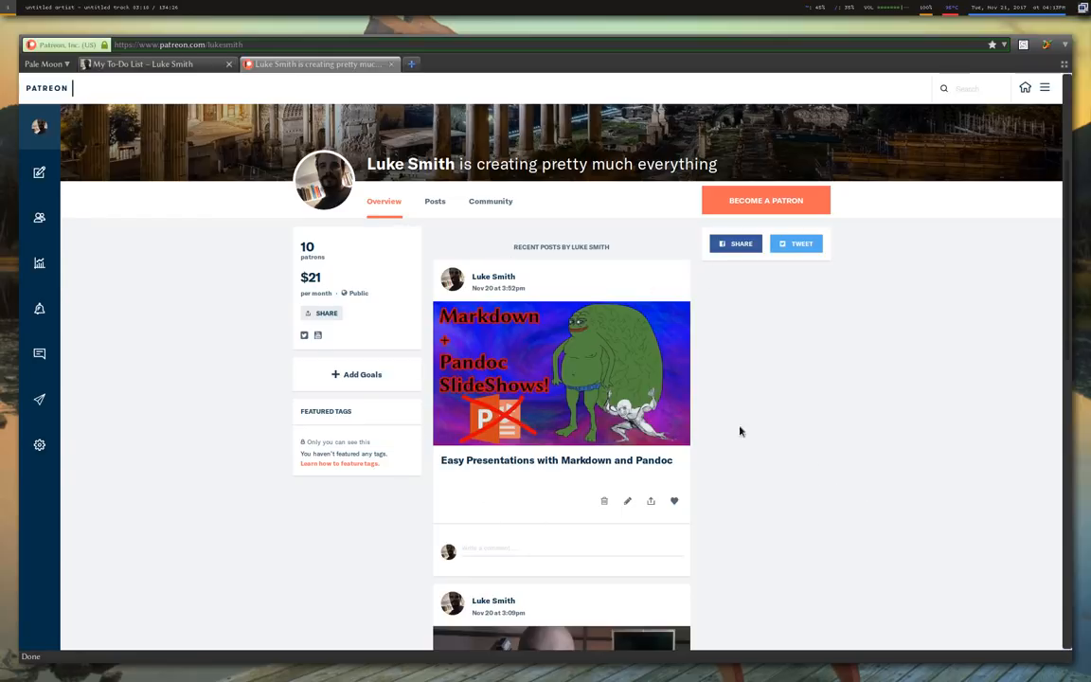
mouse_move(123, 325)
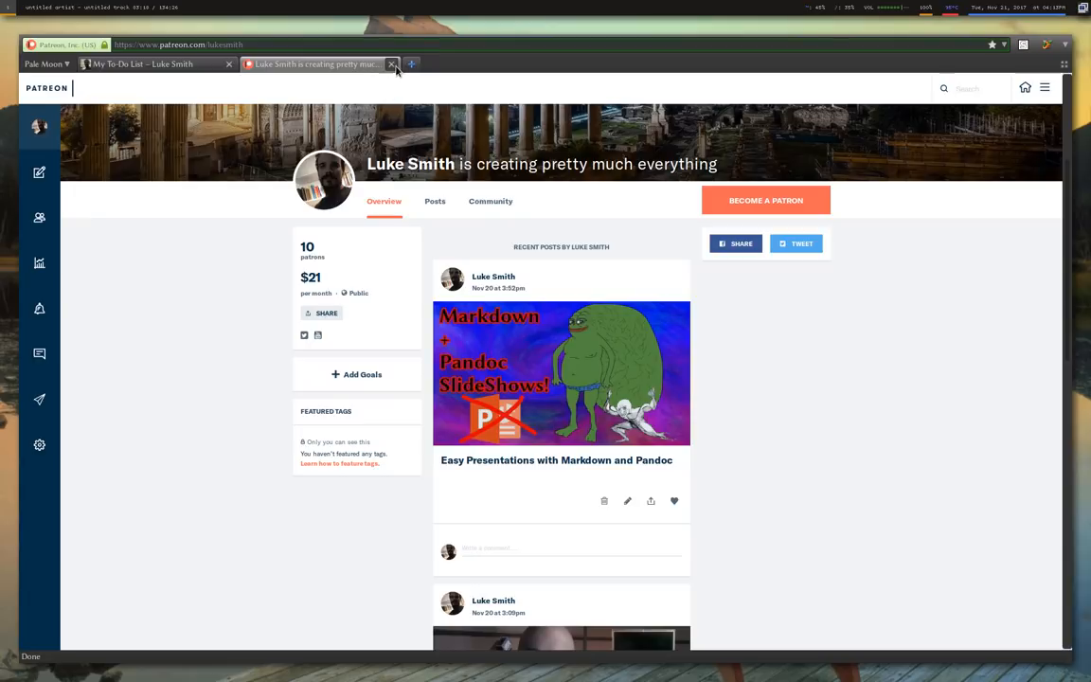
mouse_move(392, 65)
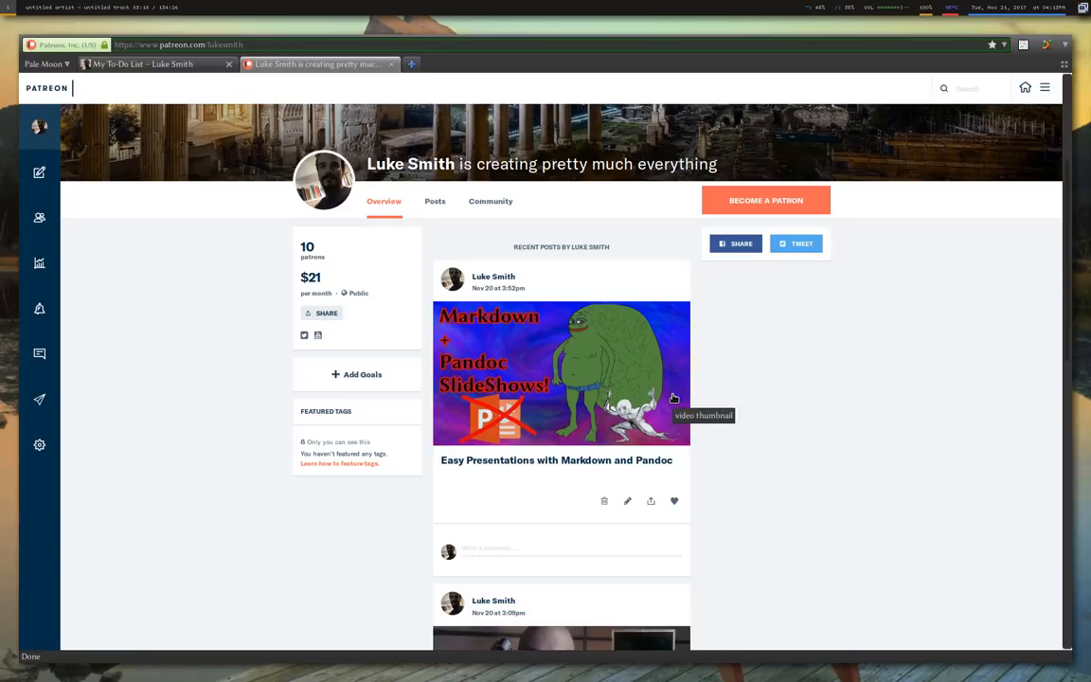
mouse_move(661, 398)
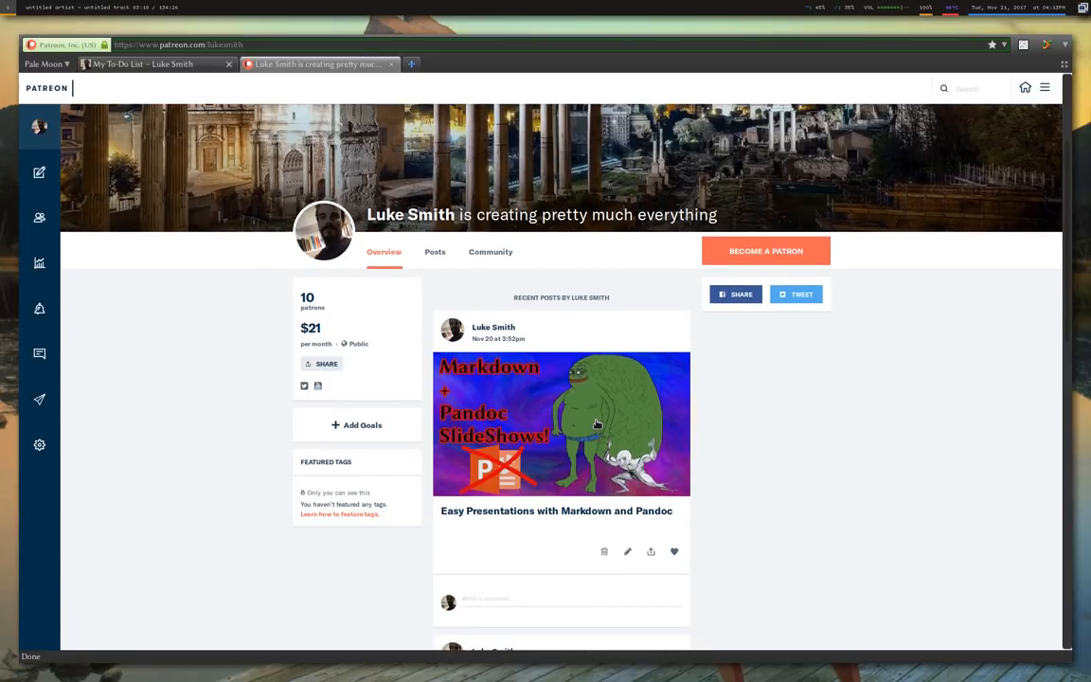
mouse_move(880, 475)
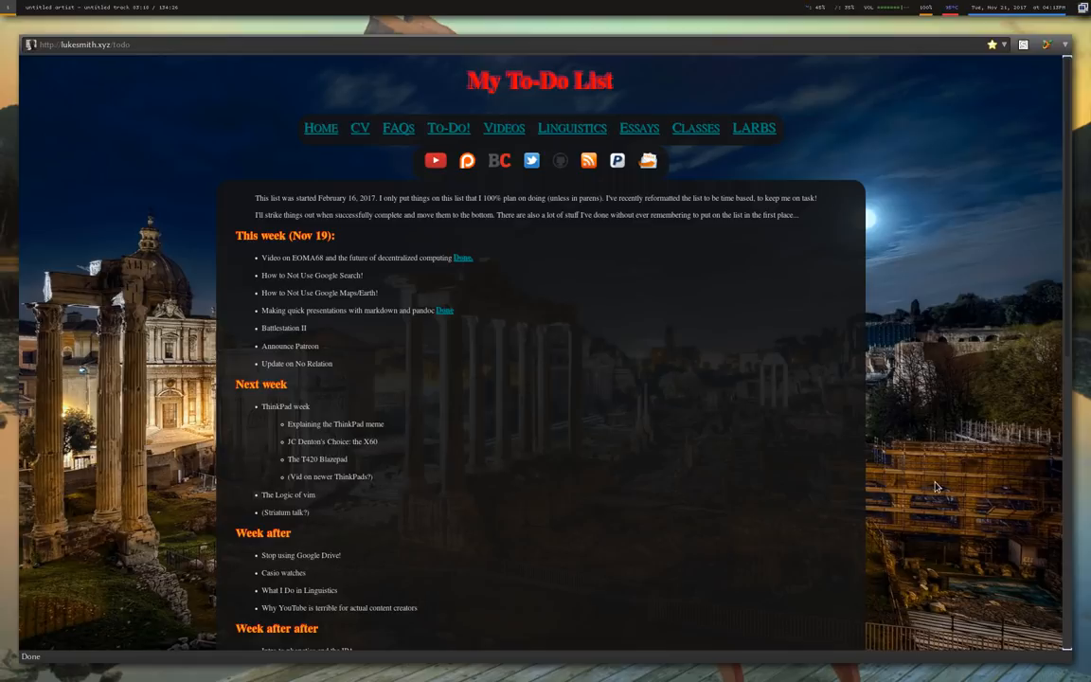
mouse_move(803, 512)
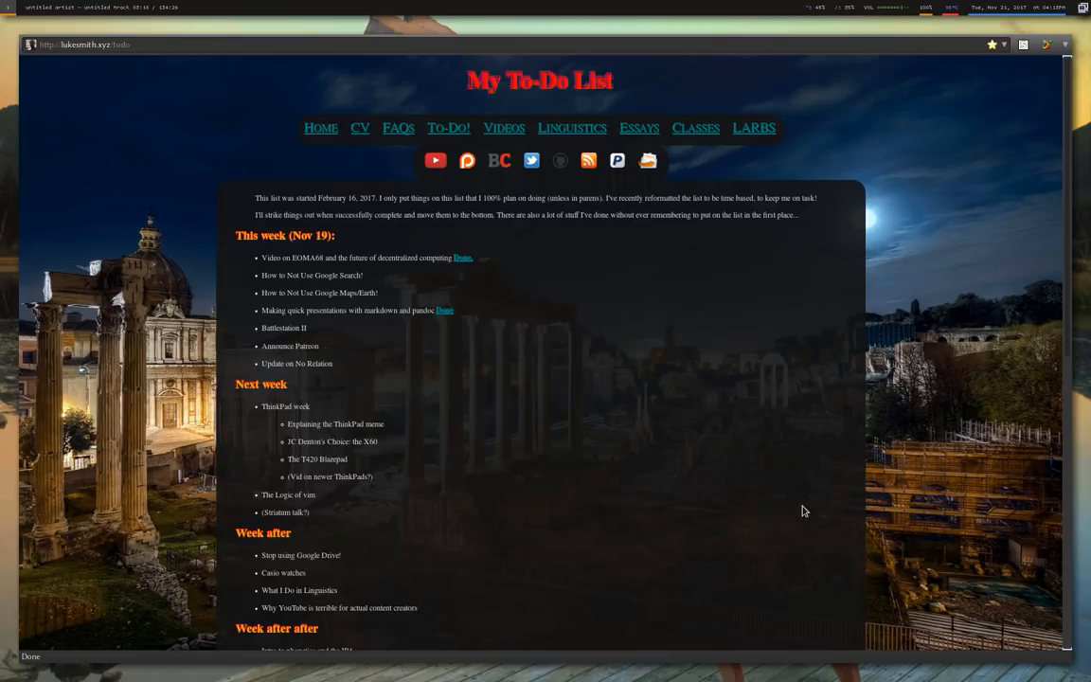
mouse_move(909, 542)
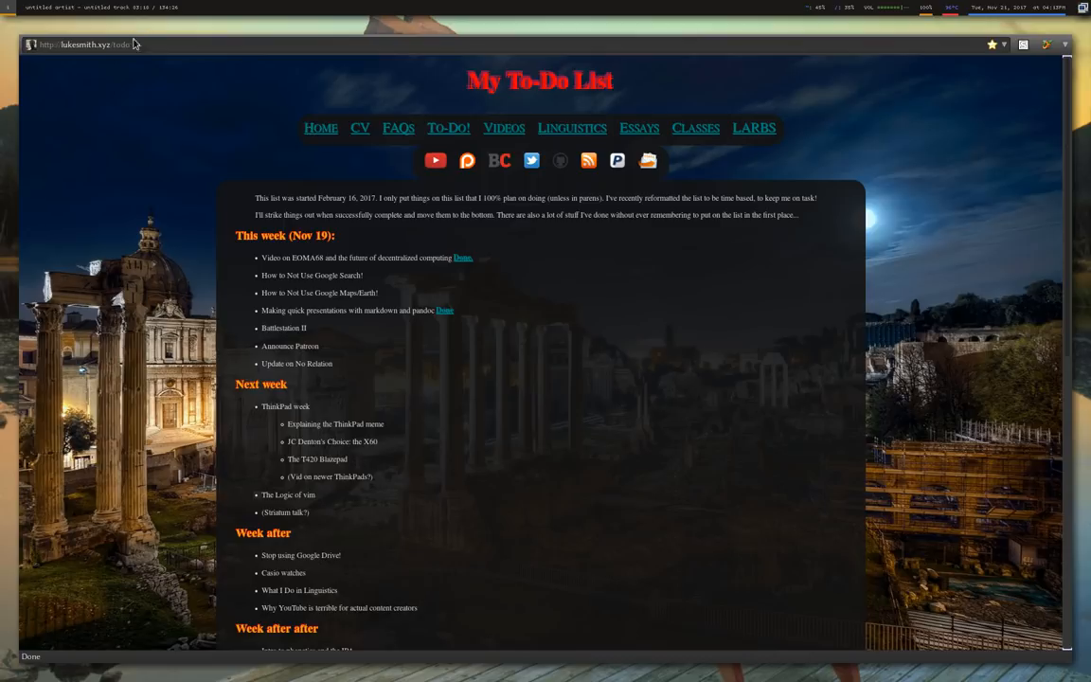
Open a blank new tab beside the My To-Do List page.
left_click(411, 65)
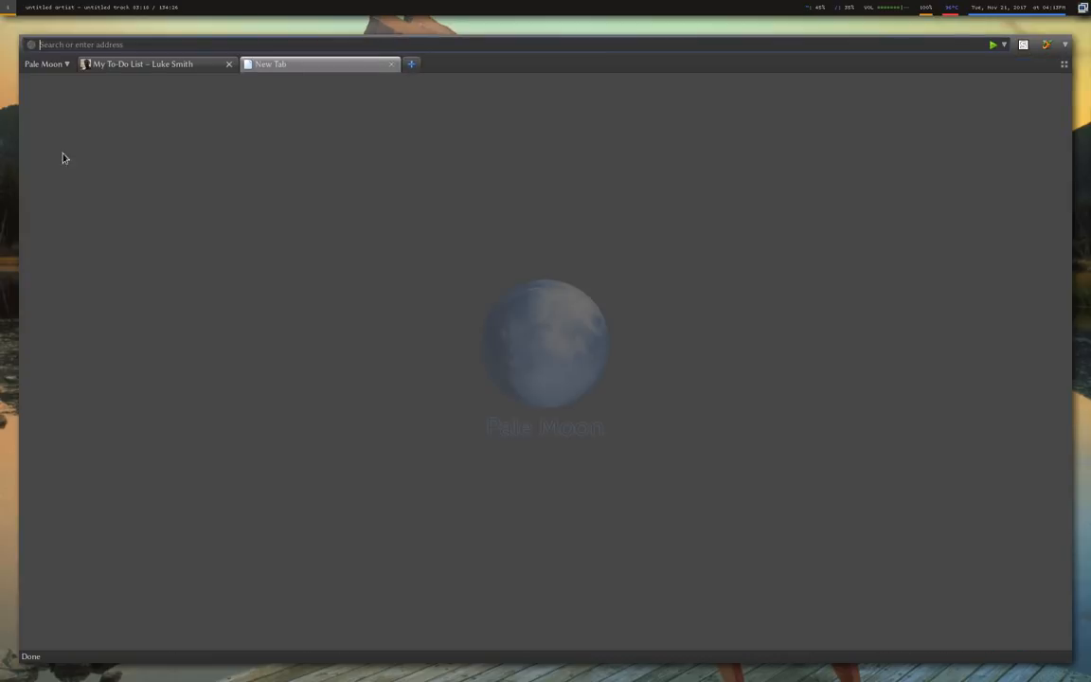
mouse_move(544, 416)
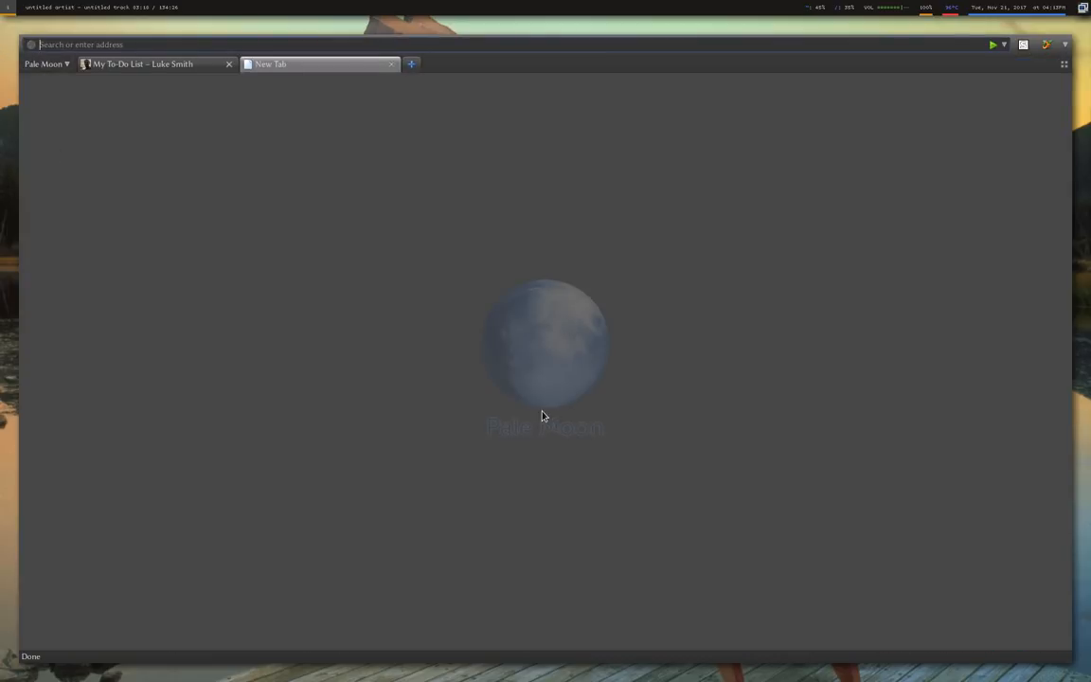
mouse_move(547, 424)
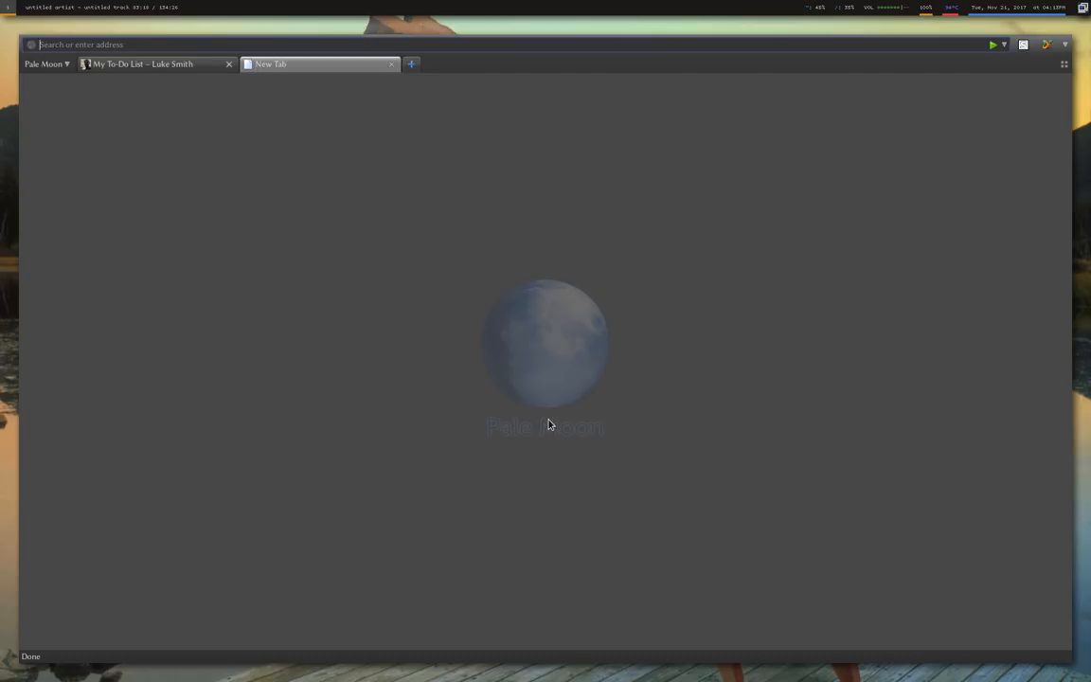
mouse_move(564, 390)
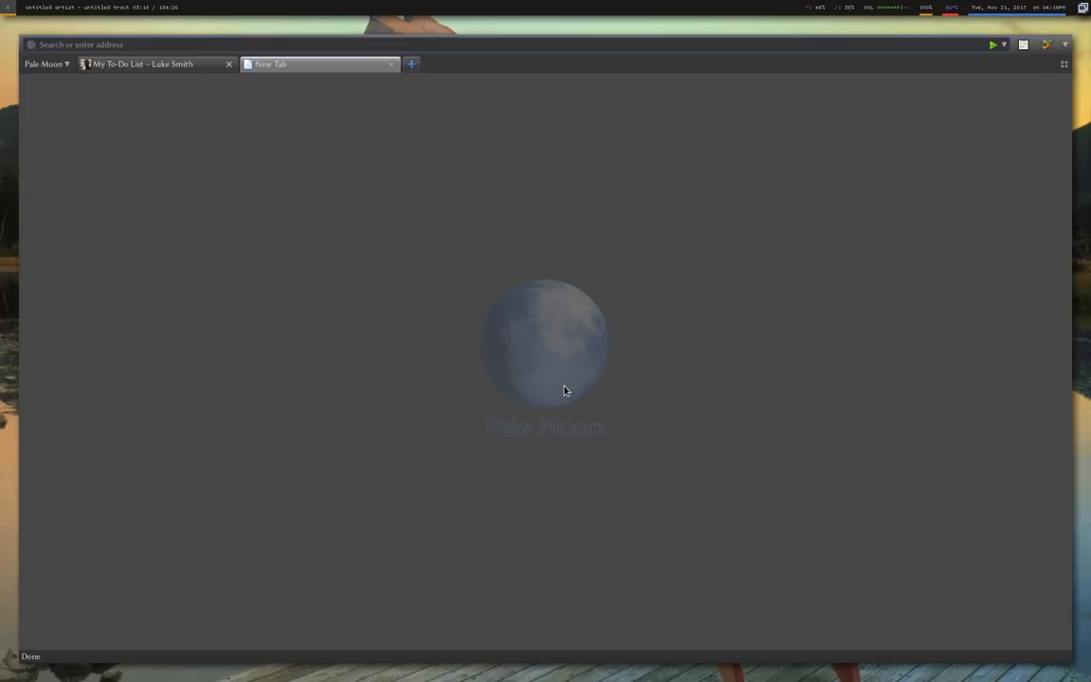
mouse_move(861, 483)
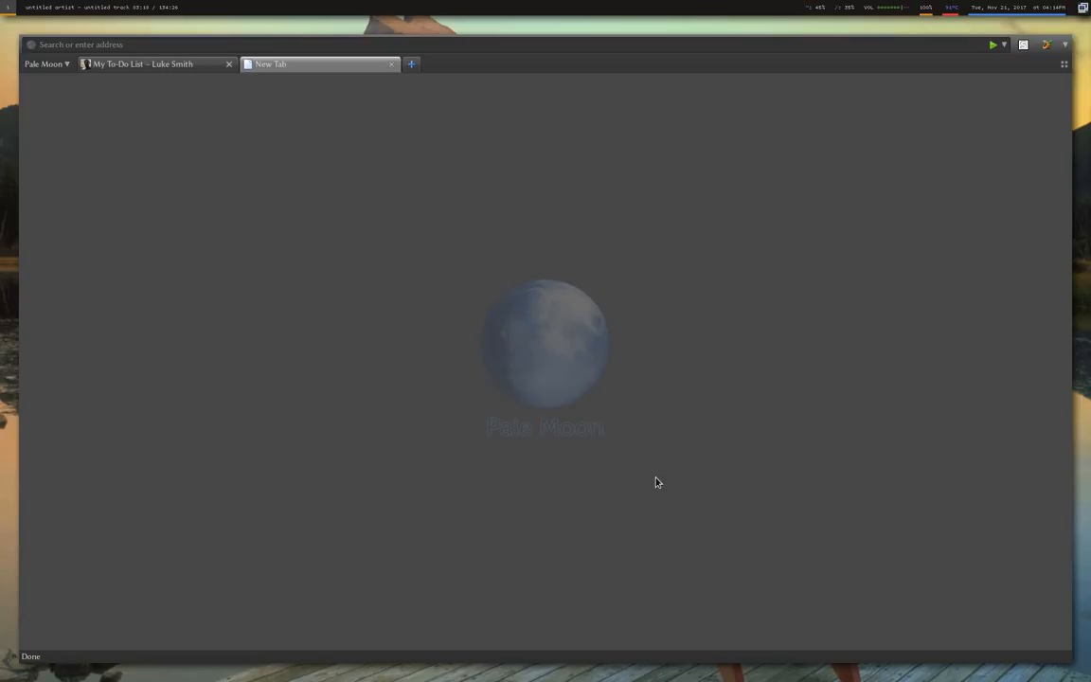
mouse_move(755, 543)
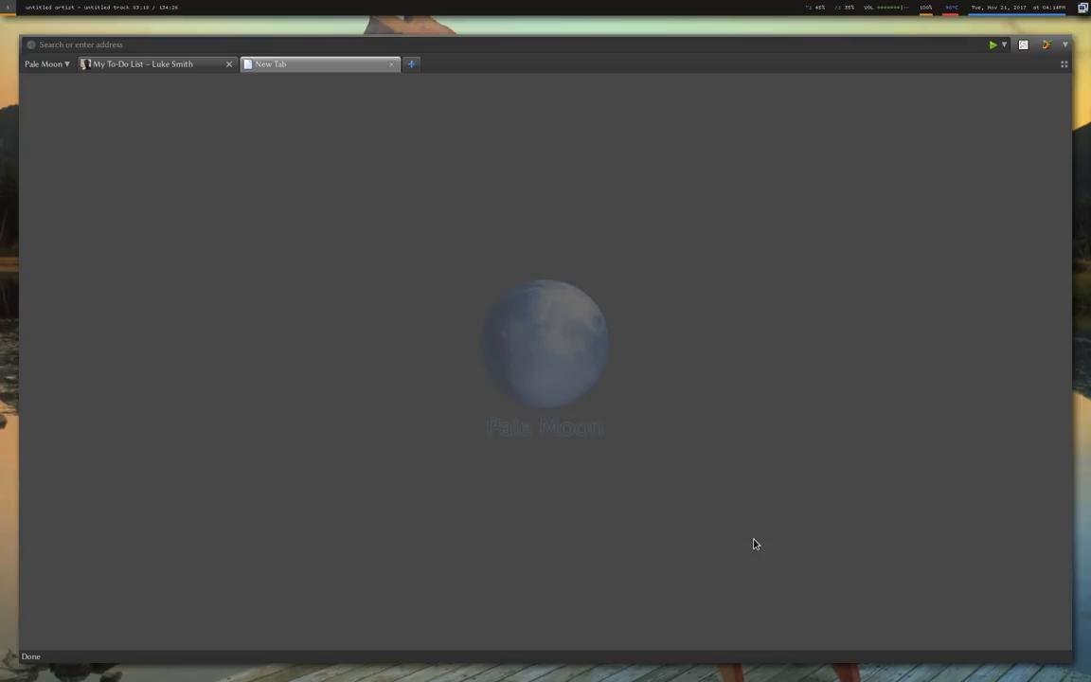
mouse_move(565, 401)
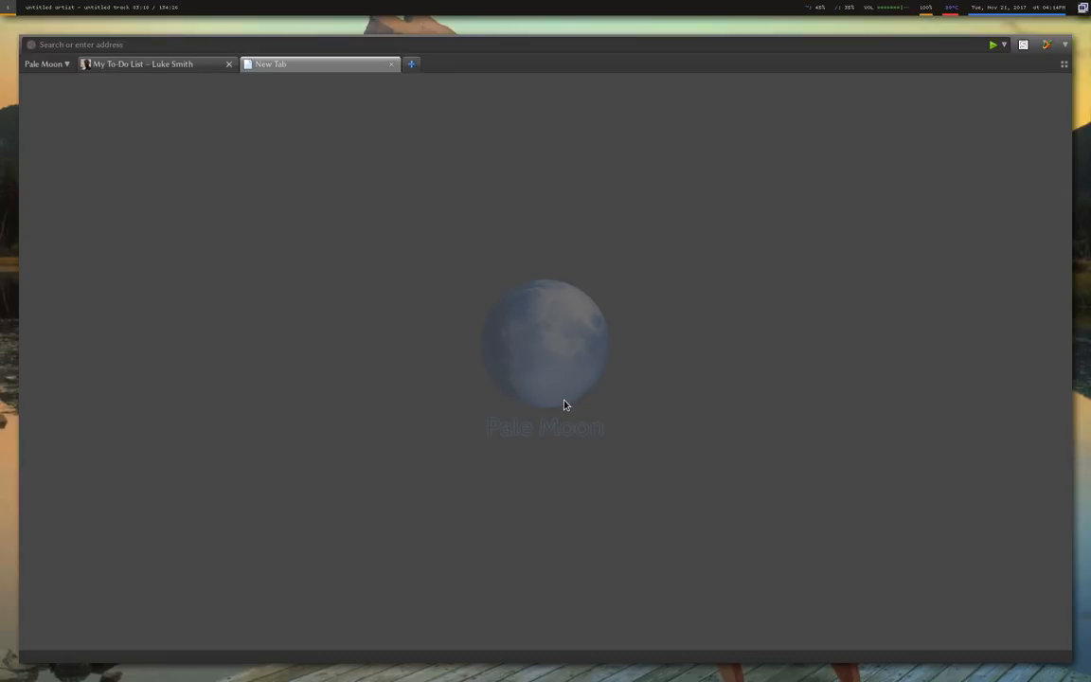
mouse_move(392, 65)
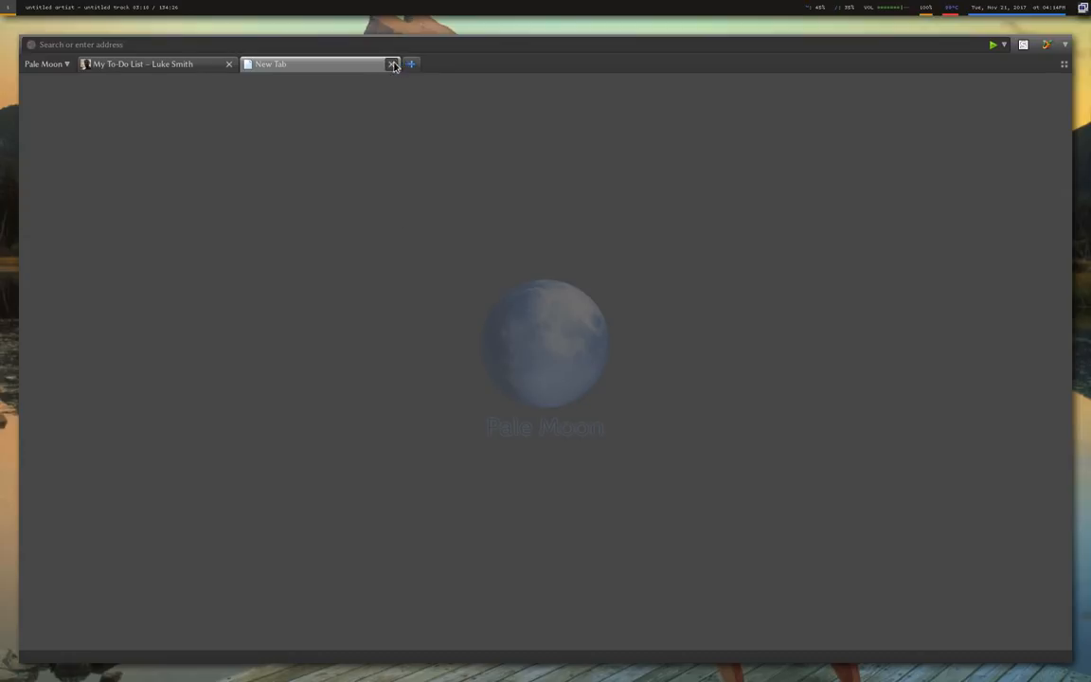
mouse_move(392, 64)
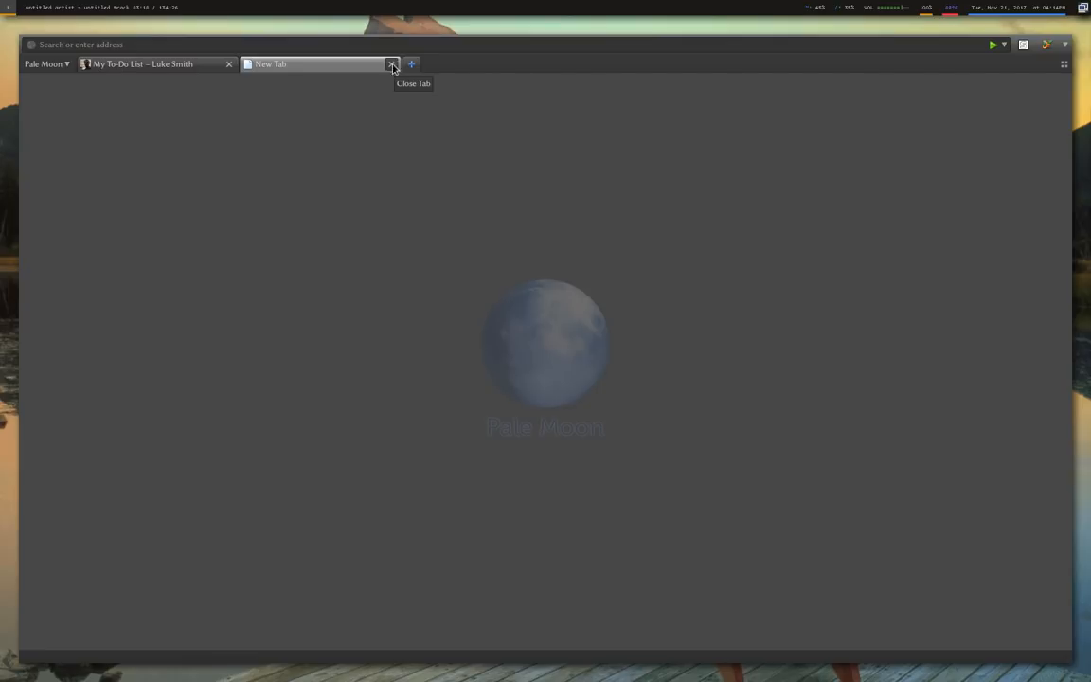
mouse_move(386, 72)
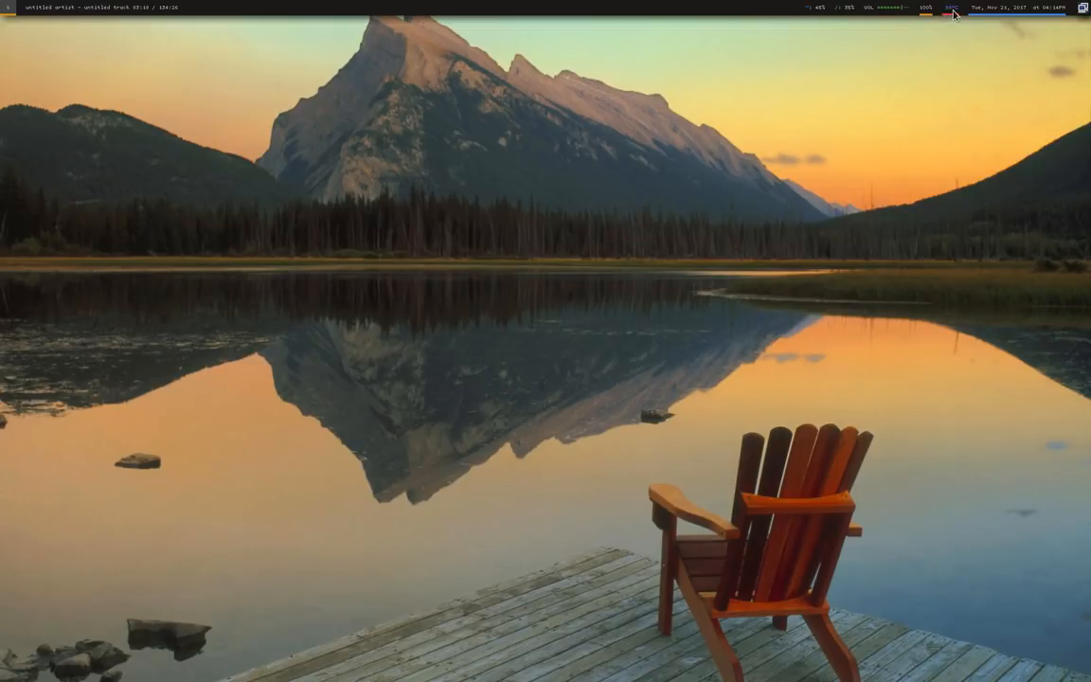
mouse_move(916, 50)
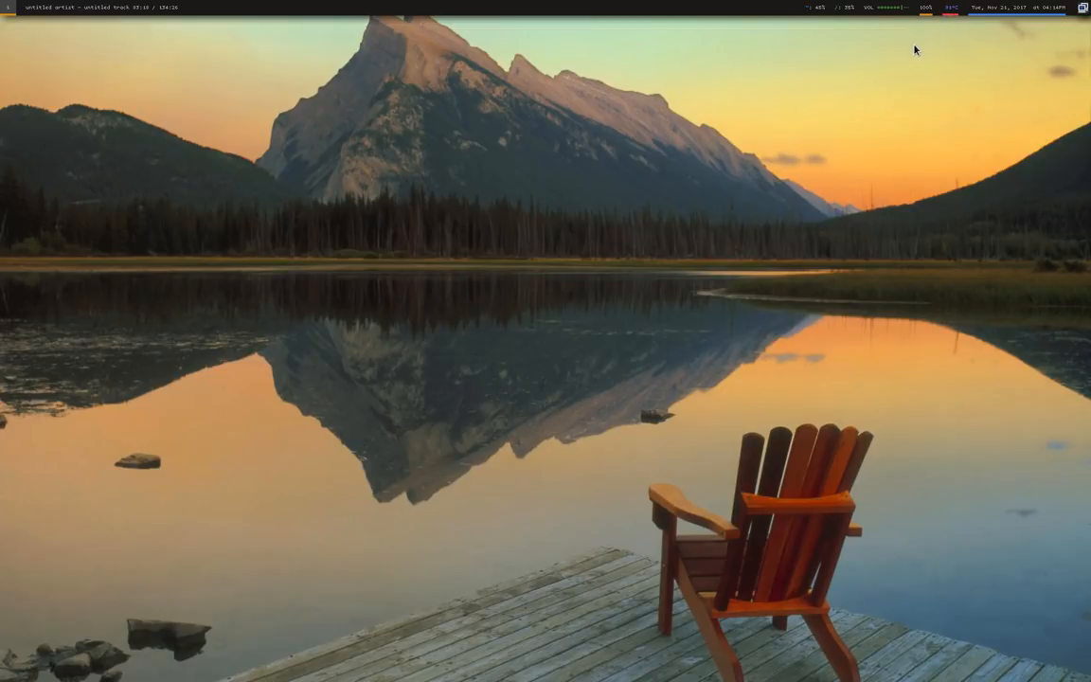
mouse_move(714, 258)
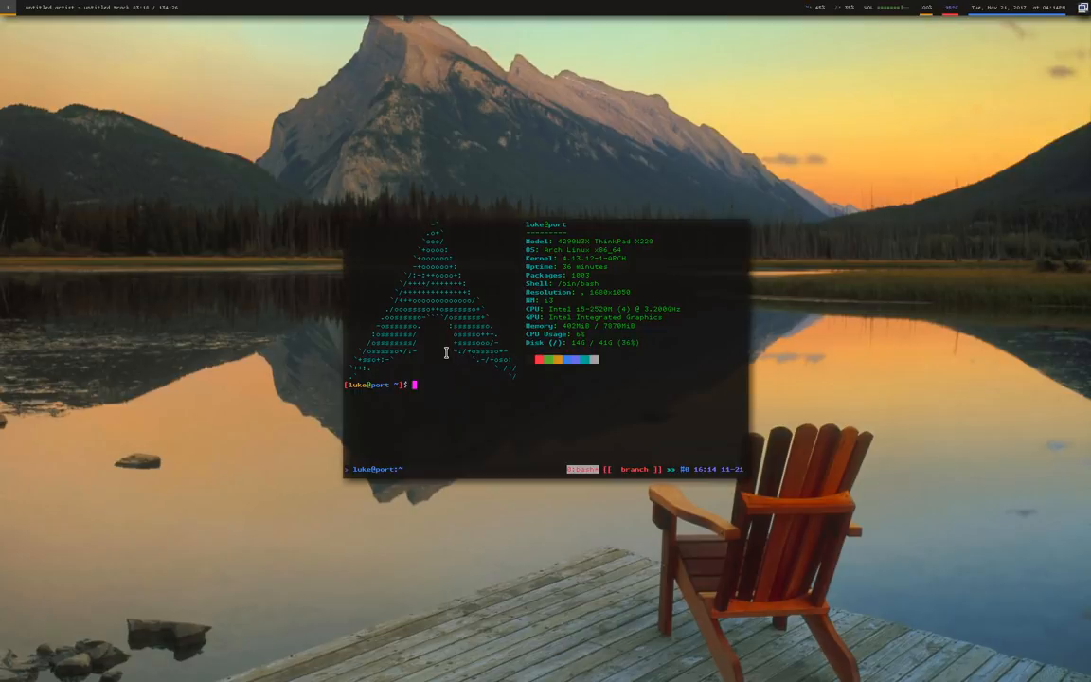
mouse_move(655, 248)
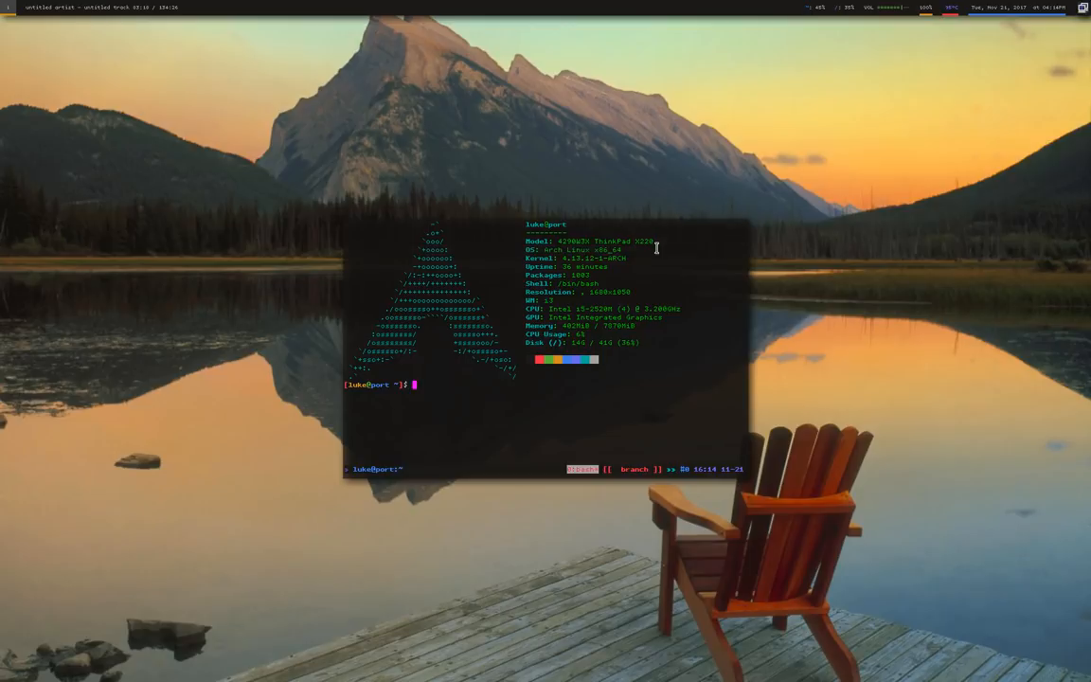
mouse_move(863, 632)
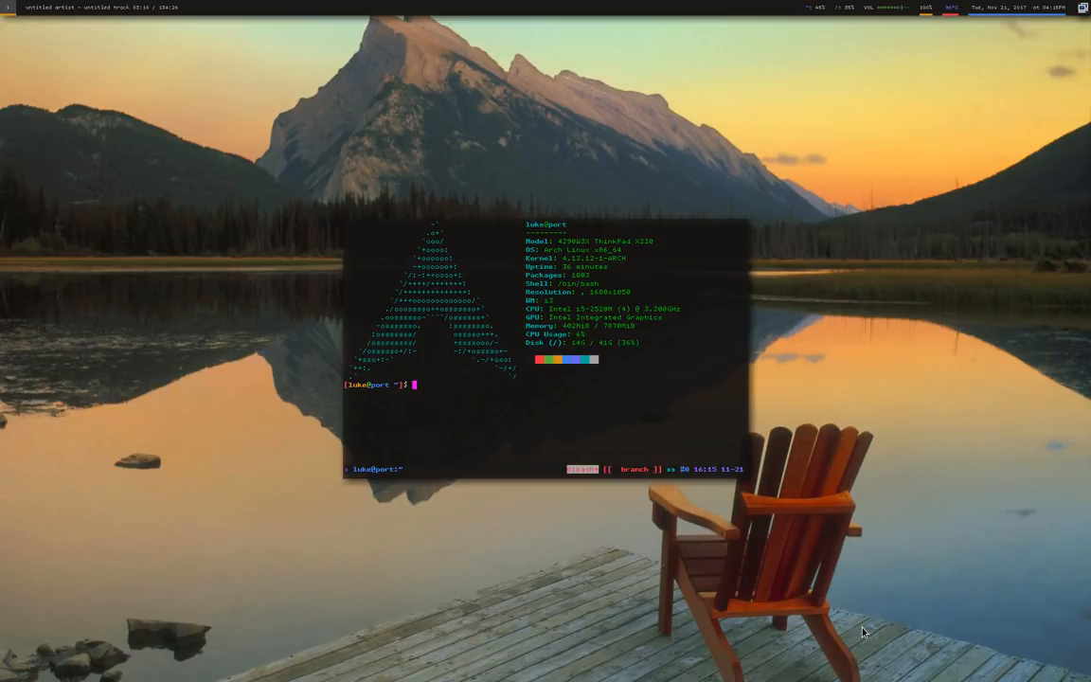
mouse_move(638, 243)
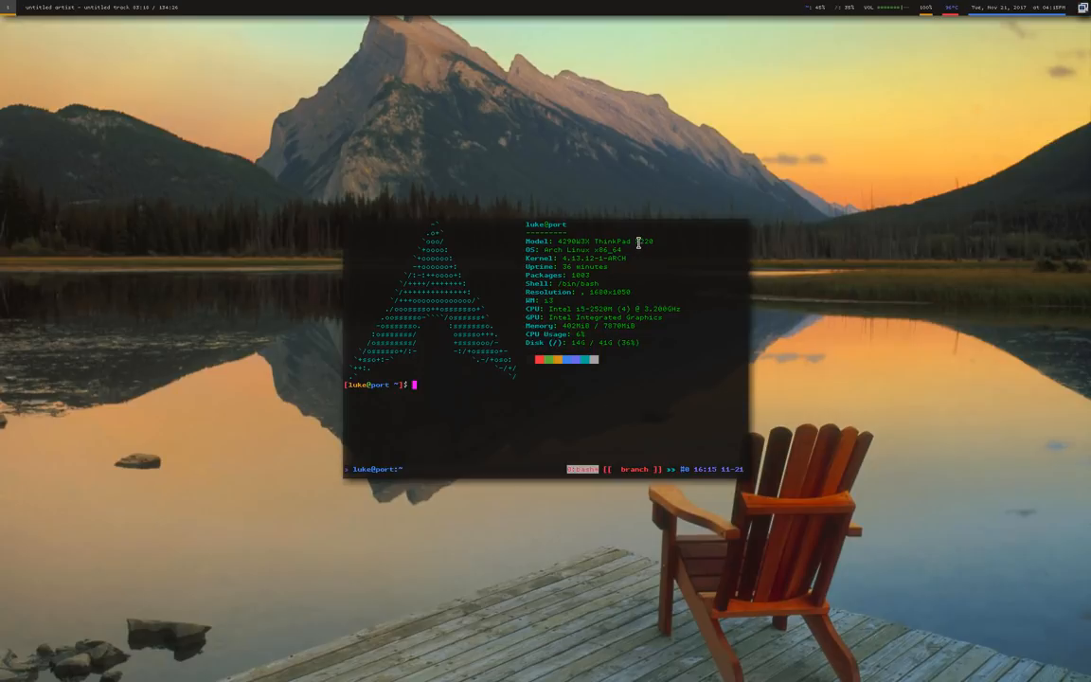
mouse_move(649, 244)
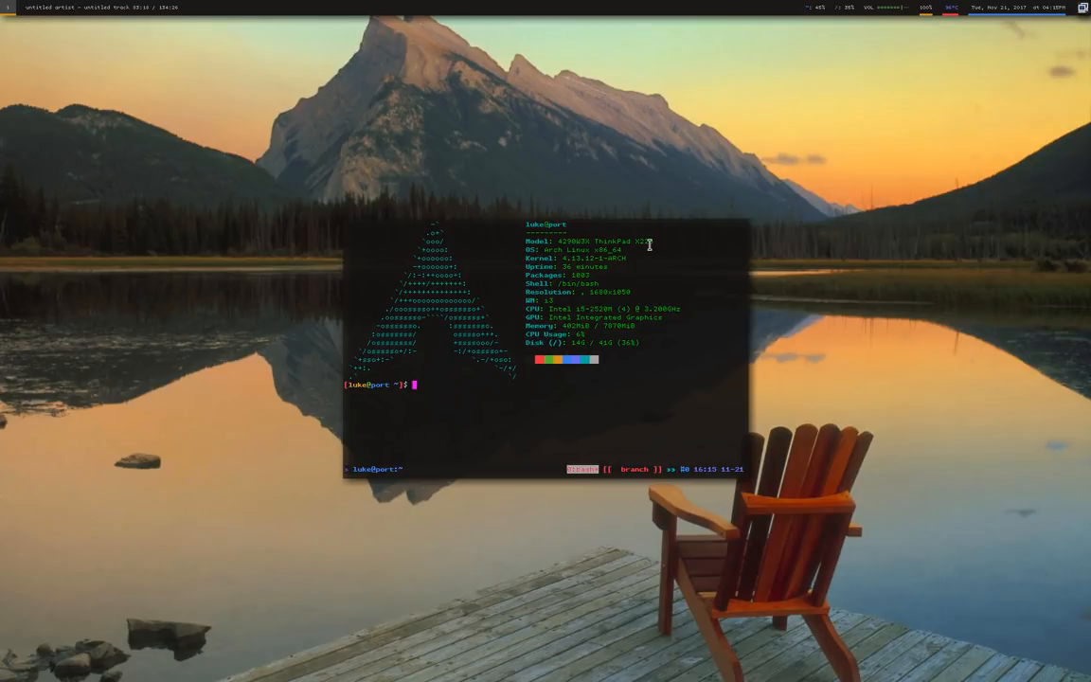
mouse_move(642, 245)
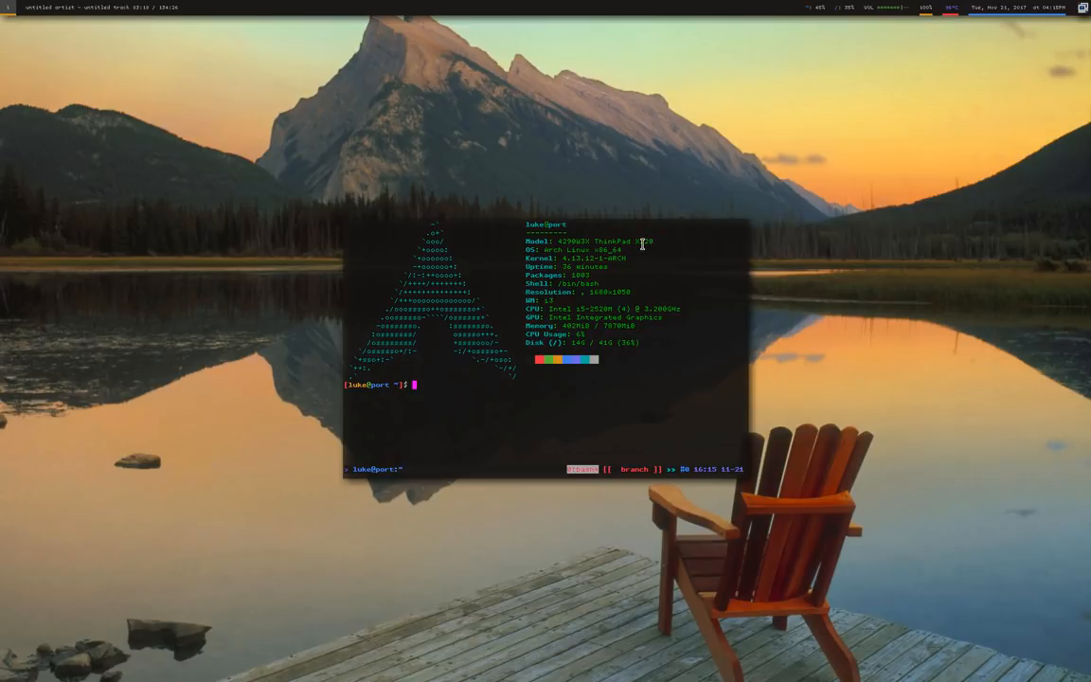
mouse_move(810, 545)
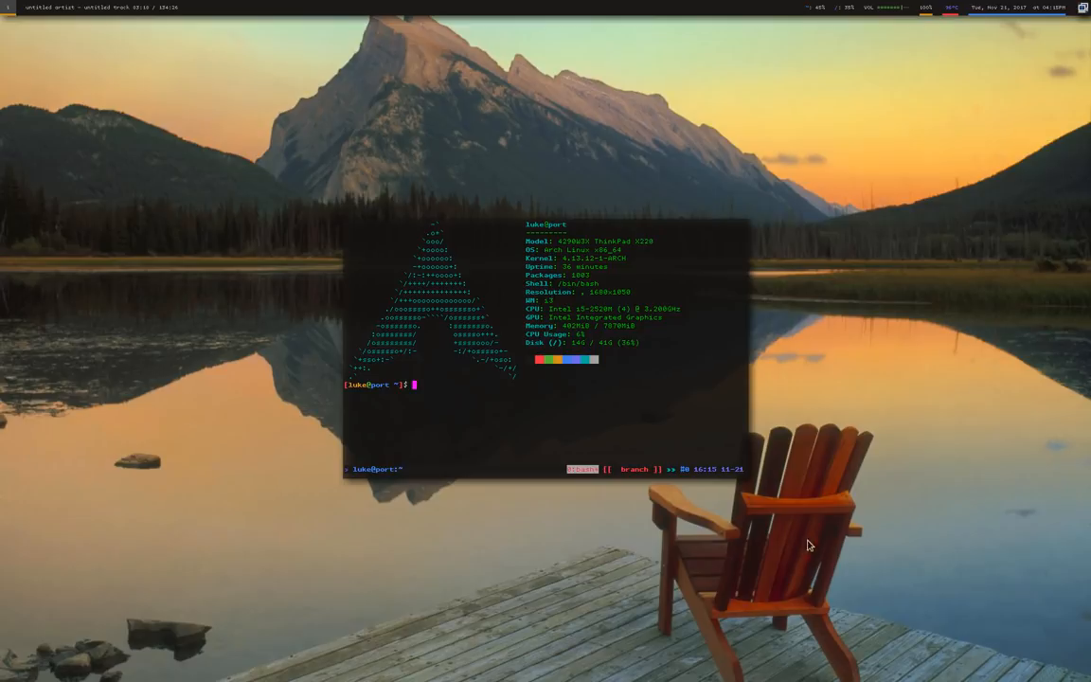
mouse_move(440, 121)
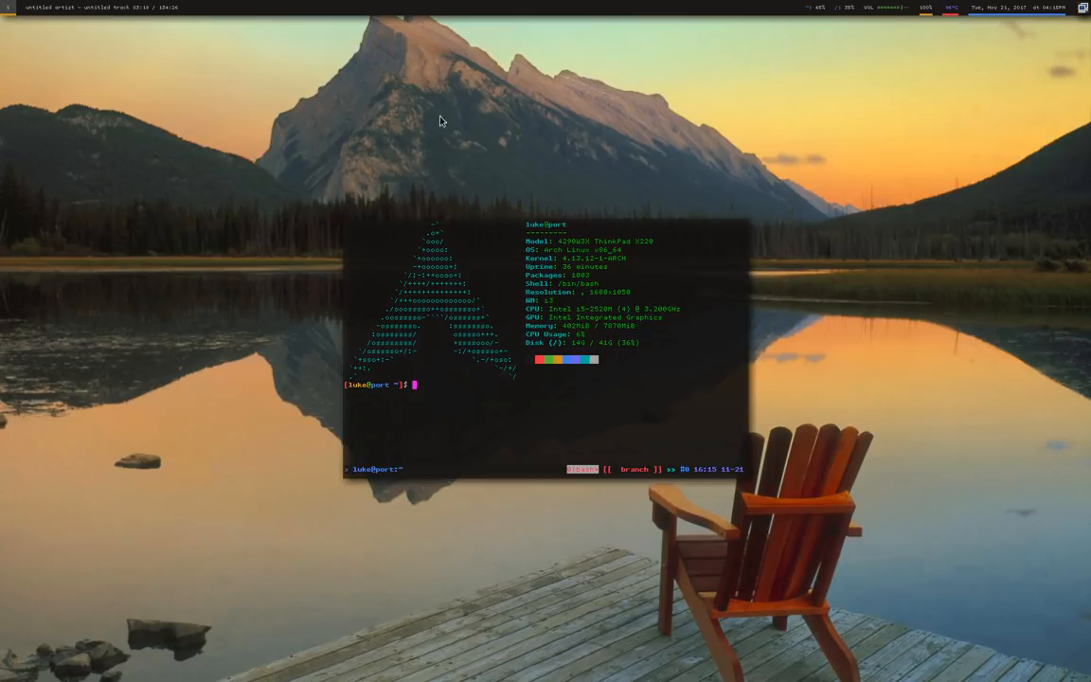
mouse_move(827, 572)
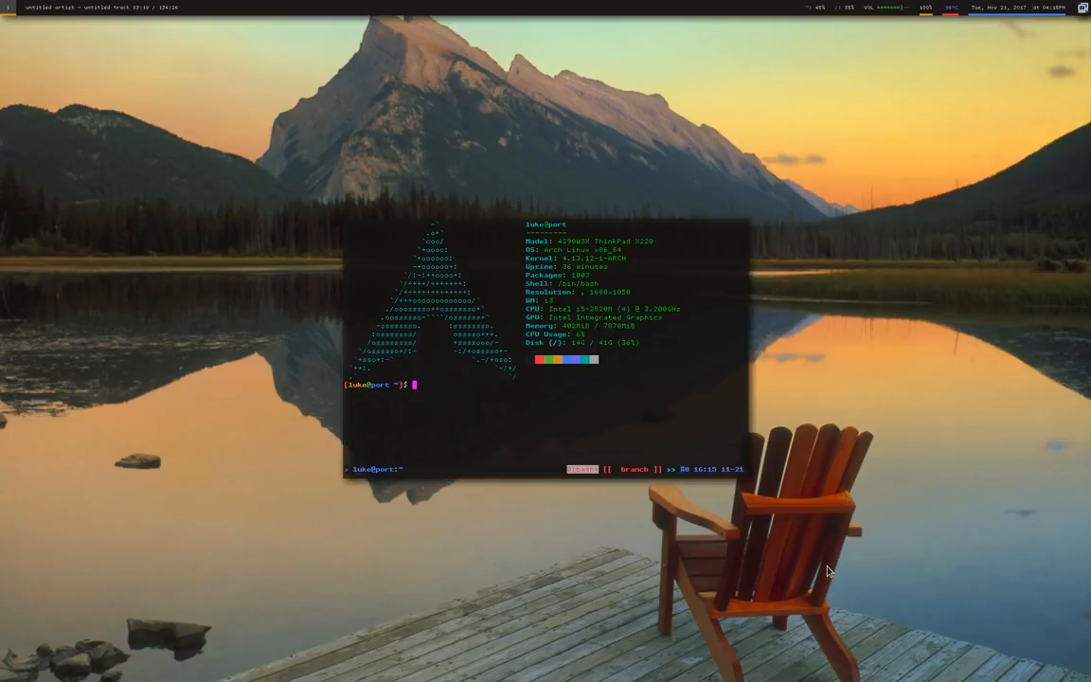
mouse_move(761, 473)
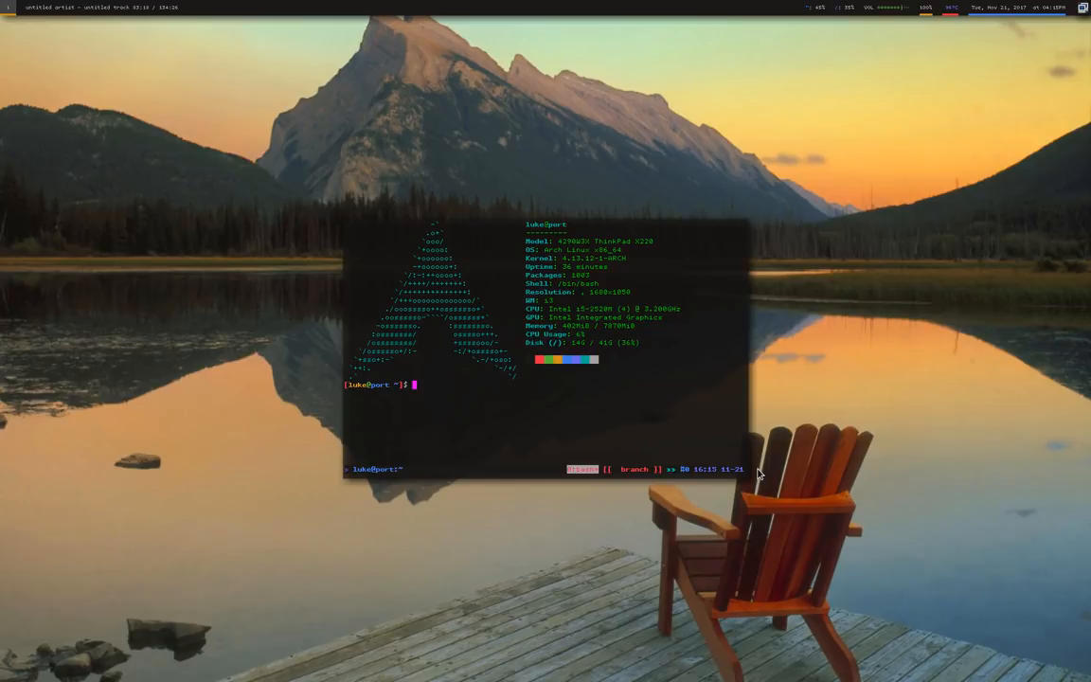
mouse_move(886, 581)
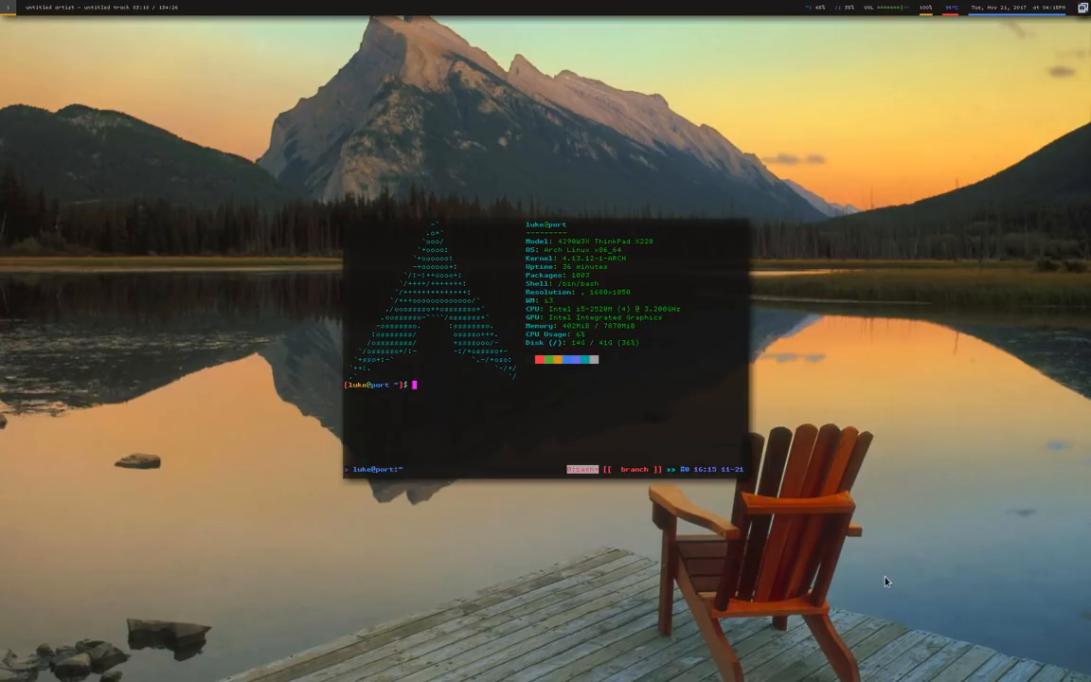
mouse_move(848, 572)
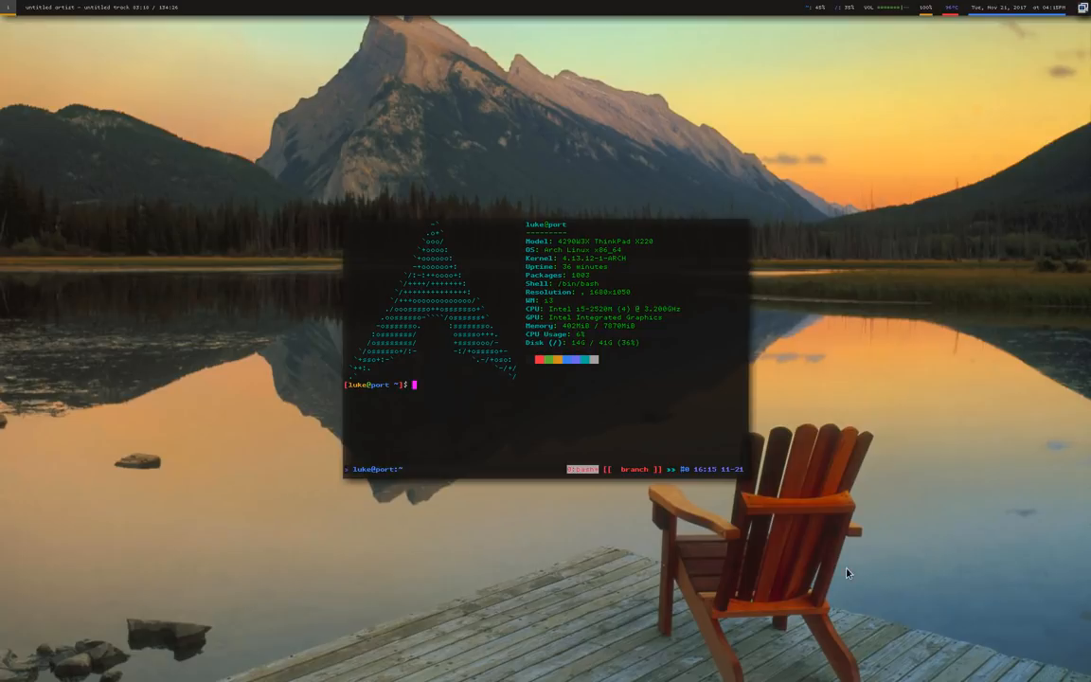
mouse_move(765, 579)
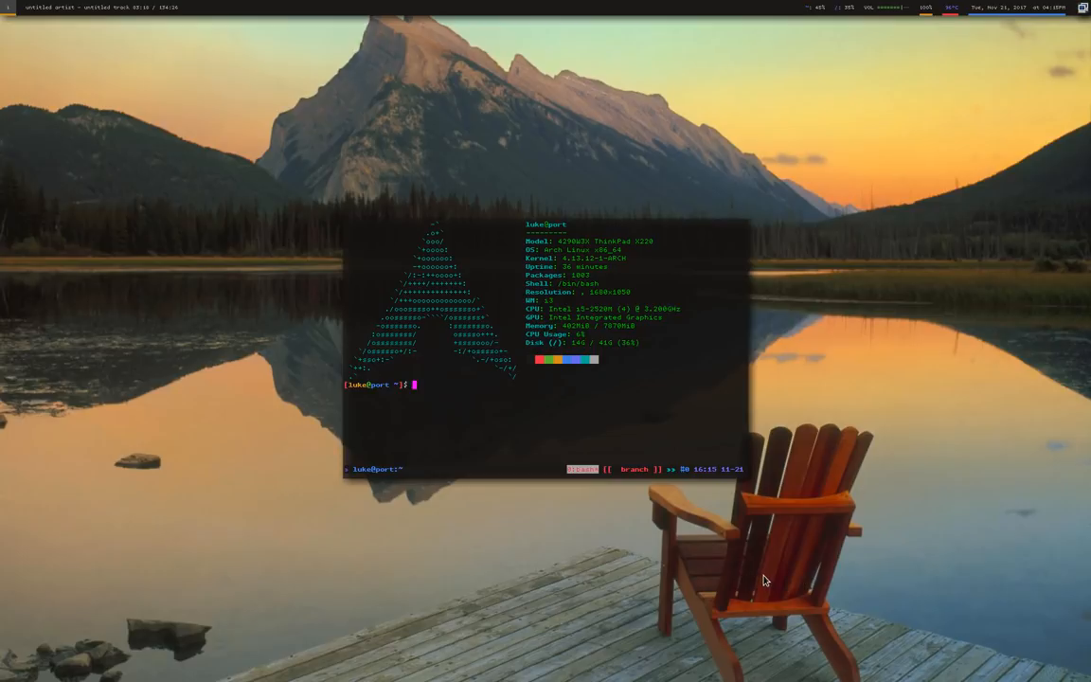
mouse_move(765, 568)
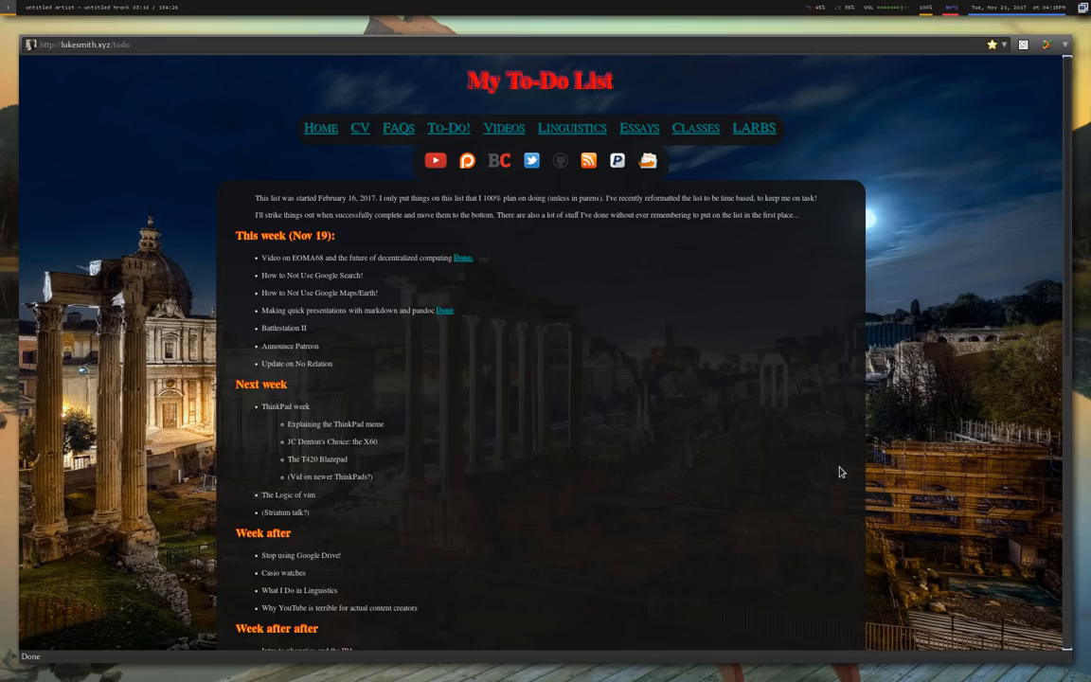
mouse_move(458, 163)
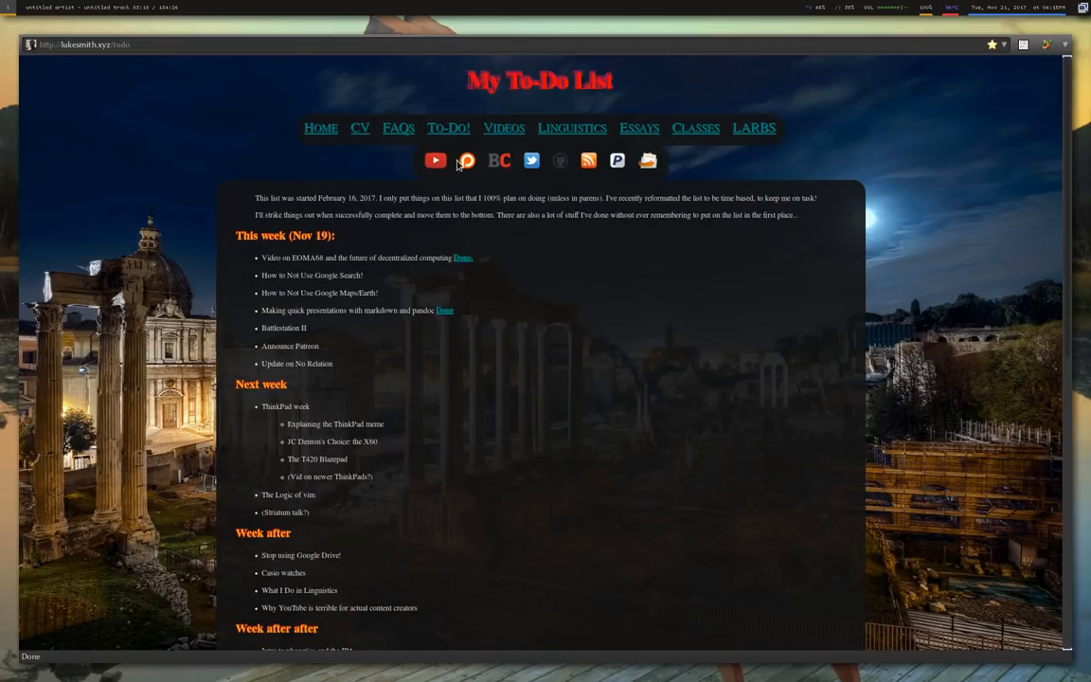
mouse_move(466, 159)
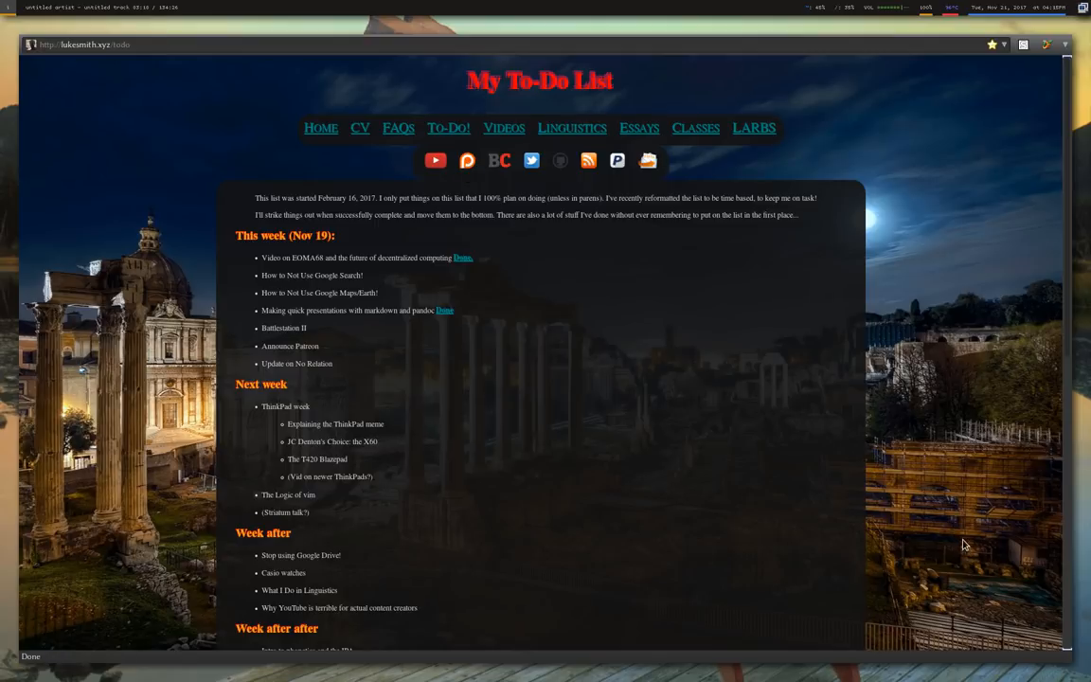
mouse_move(935, 519)
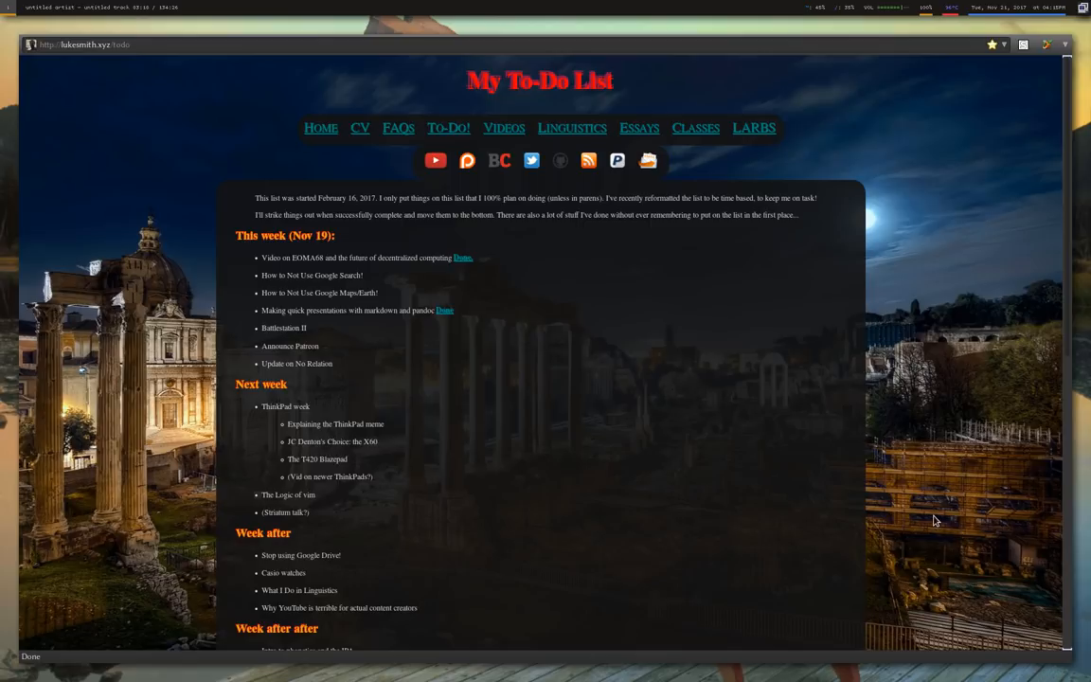
mouse_move(958, 542)
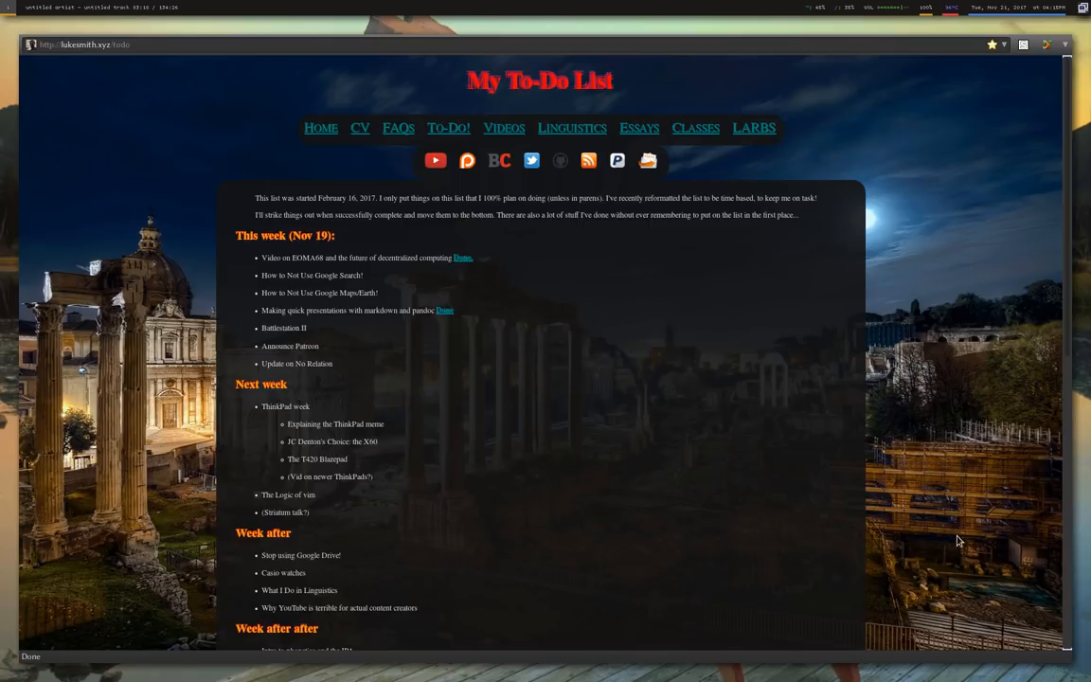
mouse_move(950, 534)
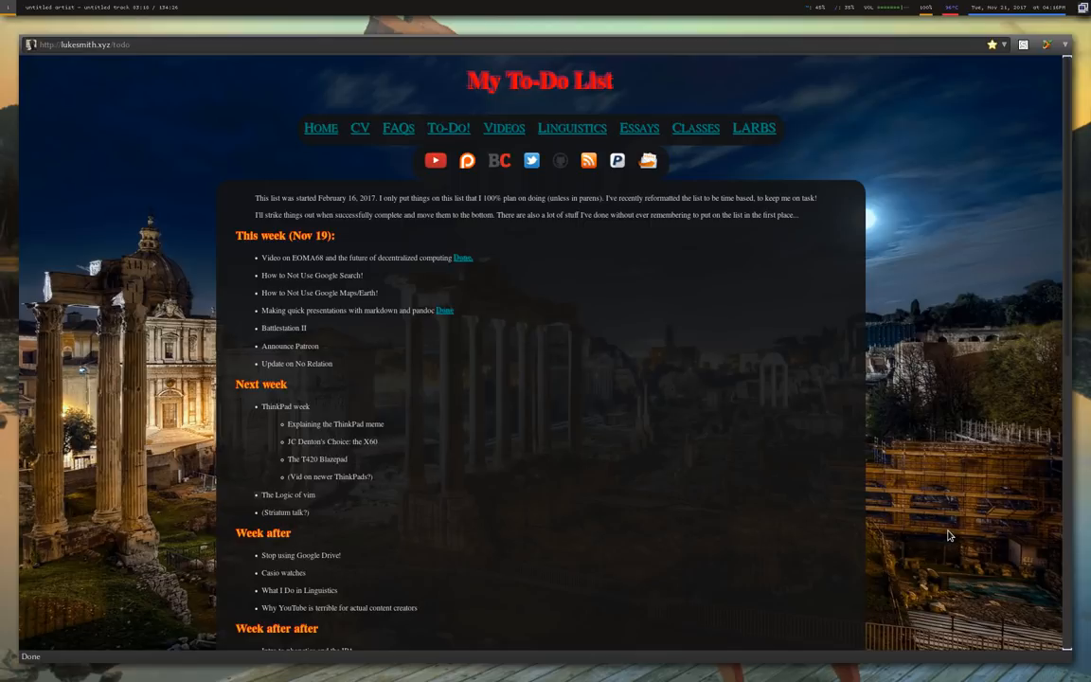
mouse_move(937, 523)
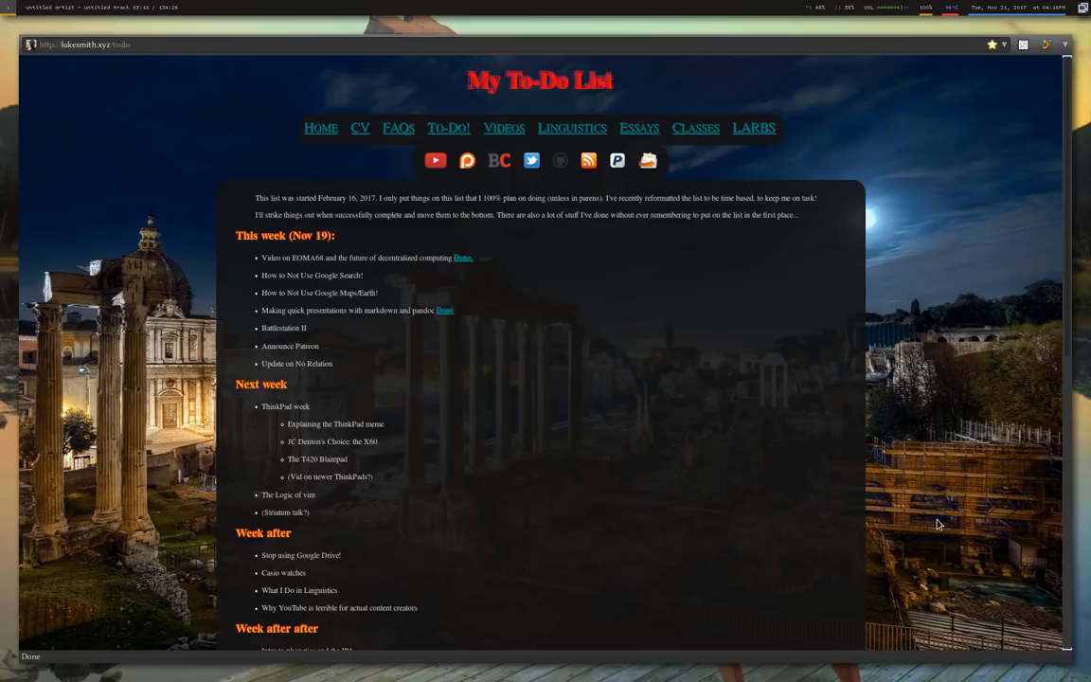
mouse_move(928, 509)
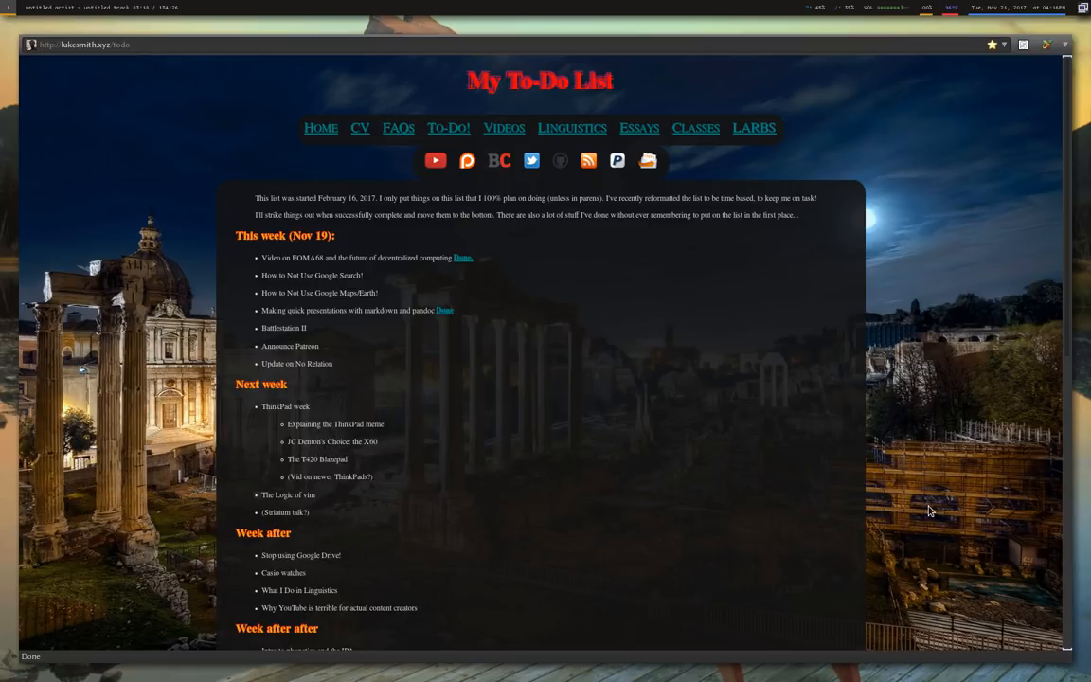